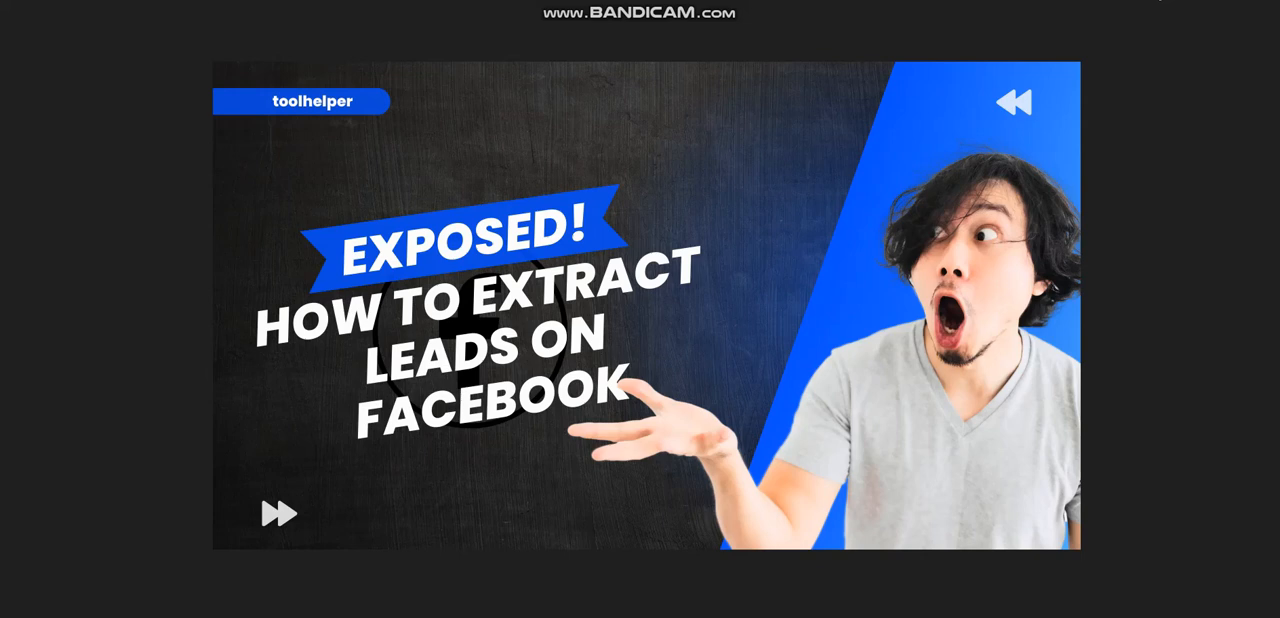
{"action": "mouse_move", "coordinate": [430, 289]}
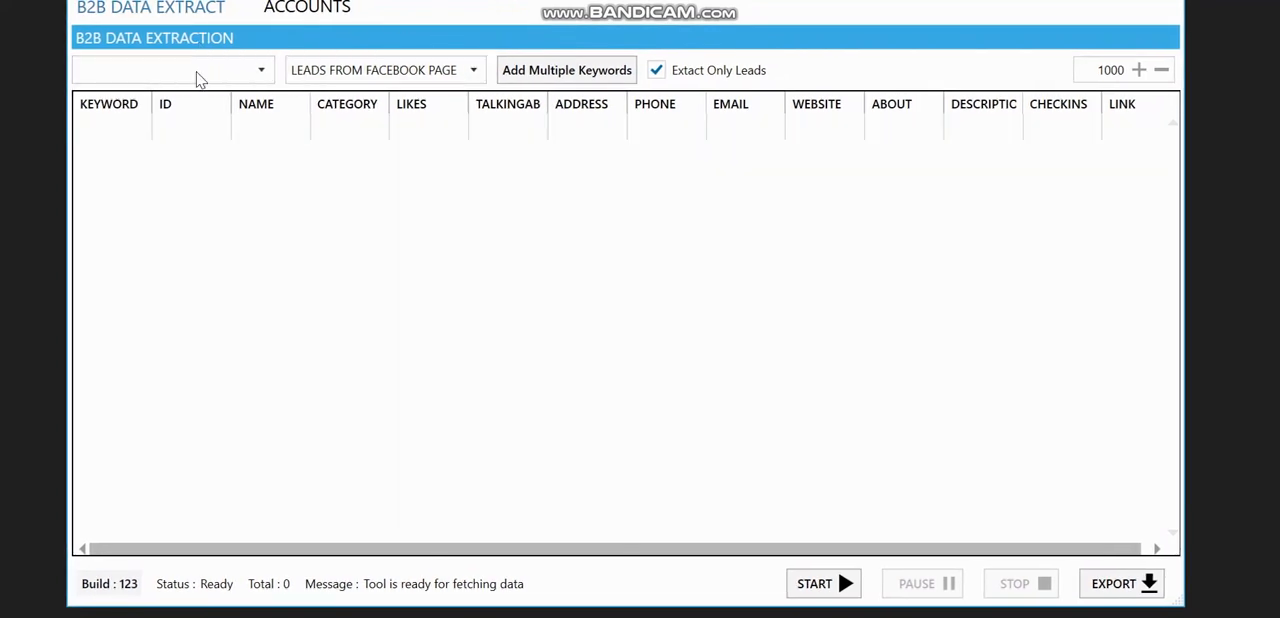
- Go to the account manager and start a new Facebook account entry
{"action": "left_click", "coordinate": [306, 8]}
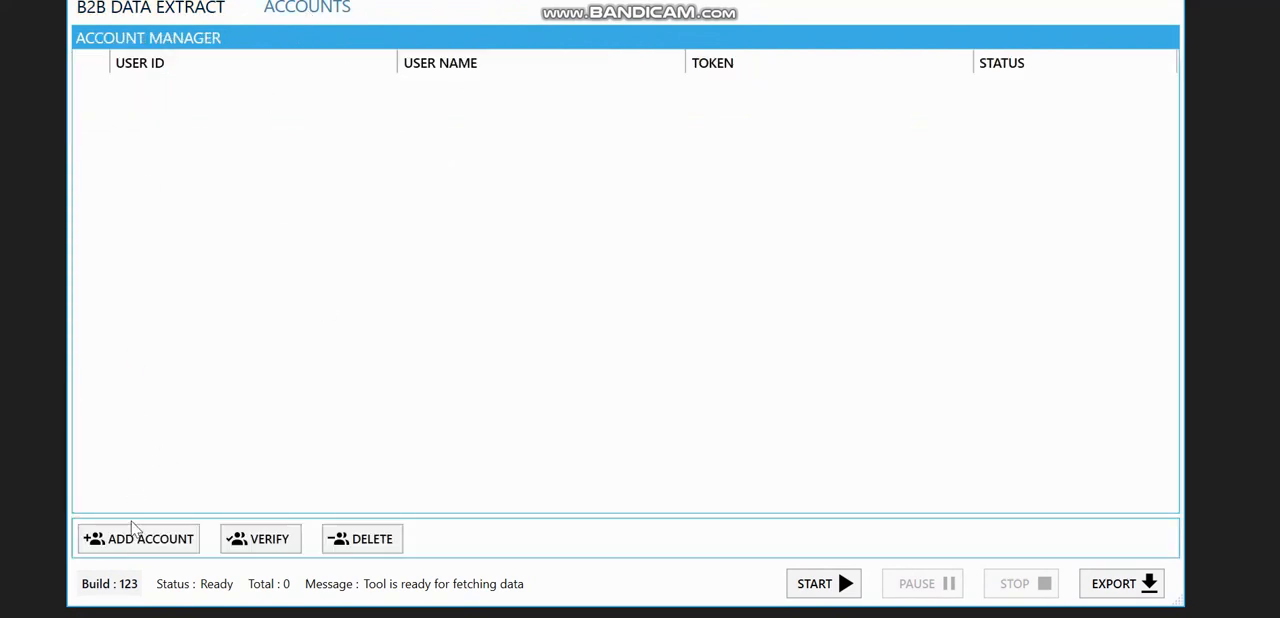
{"action": "left_click", "coordinate": [138, 538]}
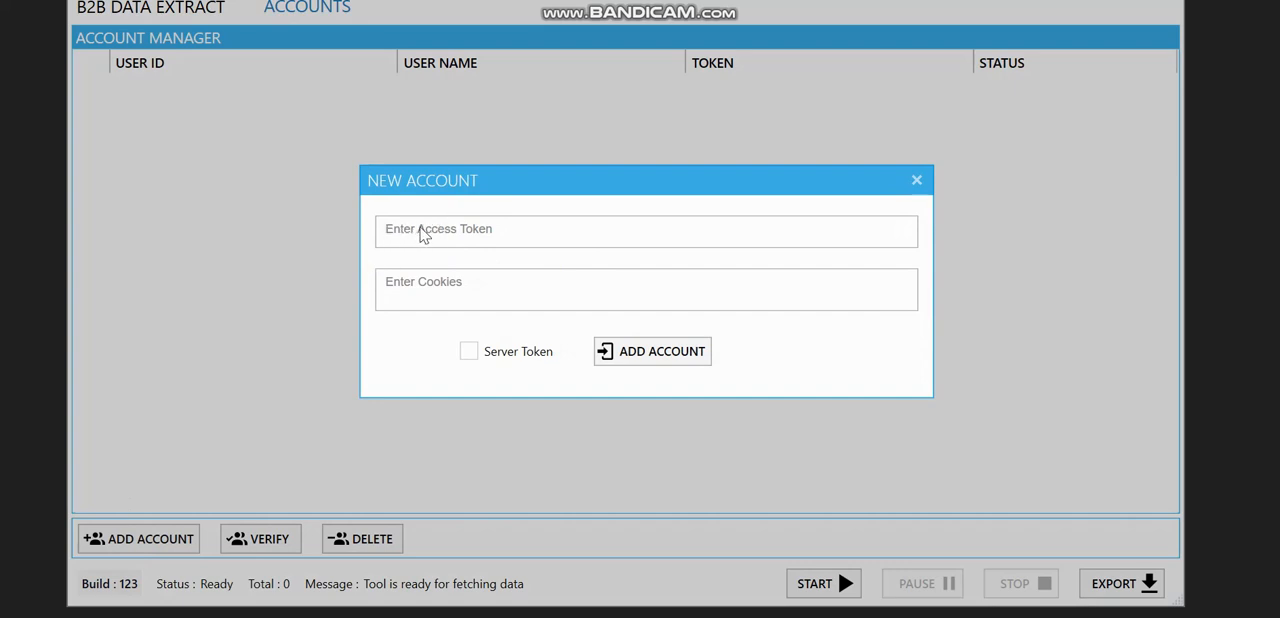
{"action": "mouse_move", "coordinate": [422, 297]}
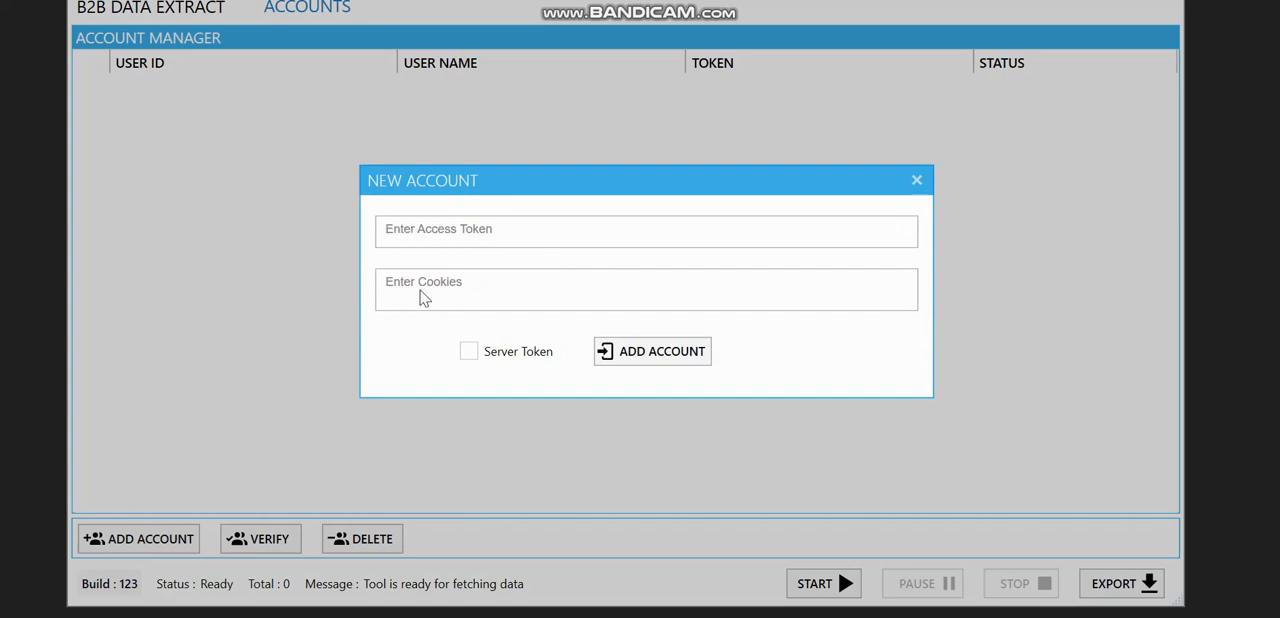
{"action": "mouse_move", "coordinate": [693, 155]}
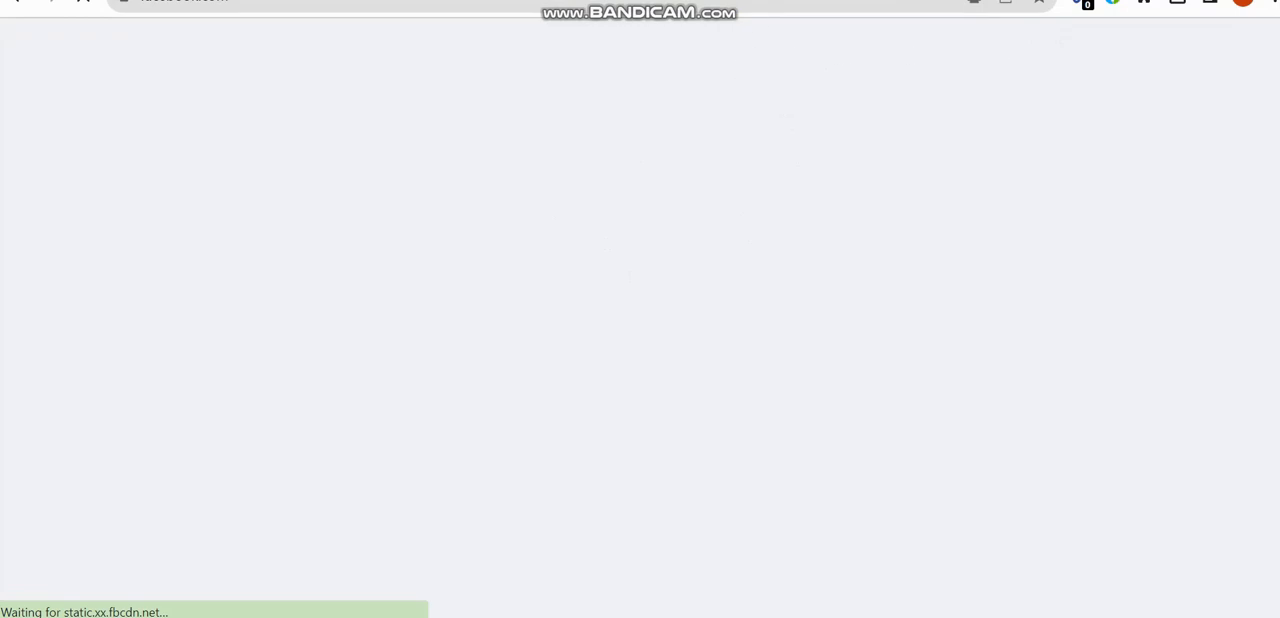
- Select the full Facebook cookie string shown by the Get Cookie For FPlus extension
{"action": "left_click", "coordinate": [1112, 4]}
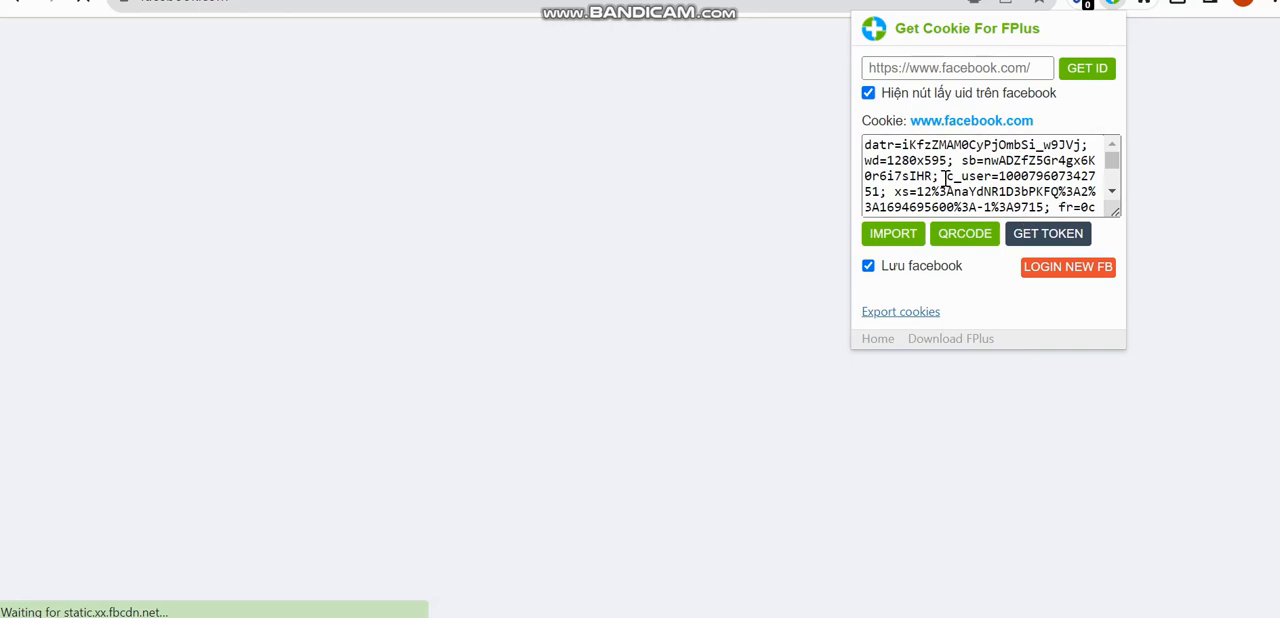
{"action": "triple_click", "coordinate": [985, 175]}
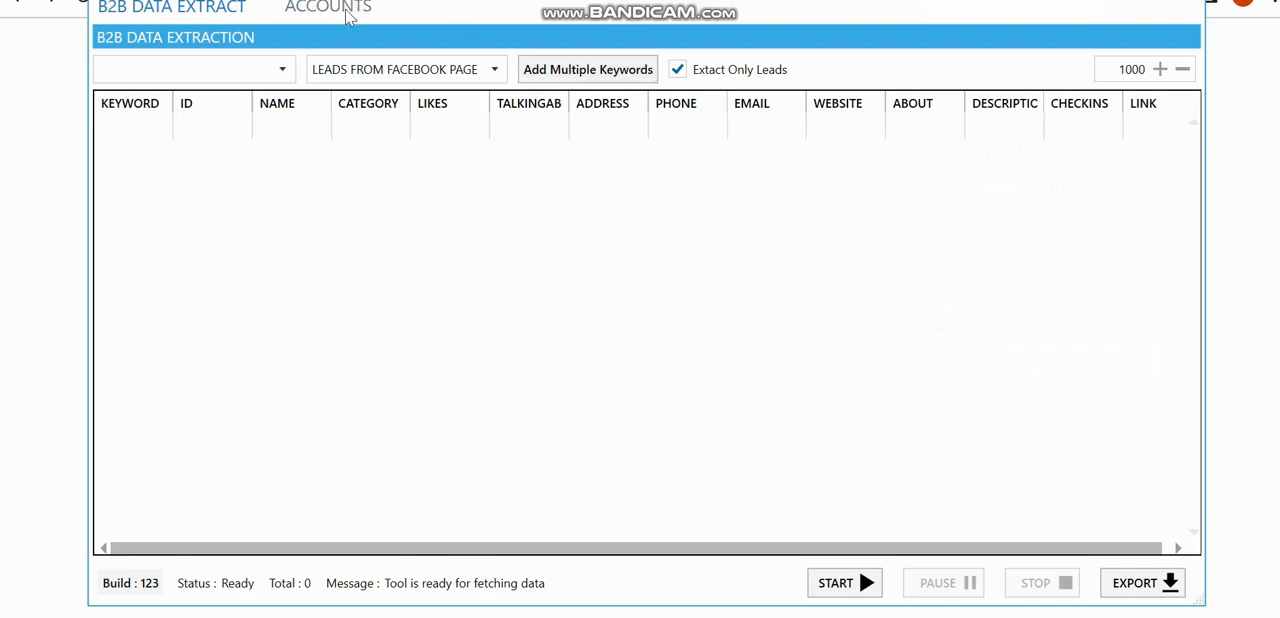
- Add the Facebook account with the pasted access token, then return to lead extraction
{"action": "left_click", "coordinate": [328, 8]}
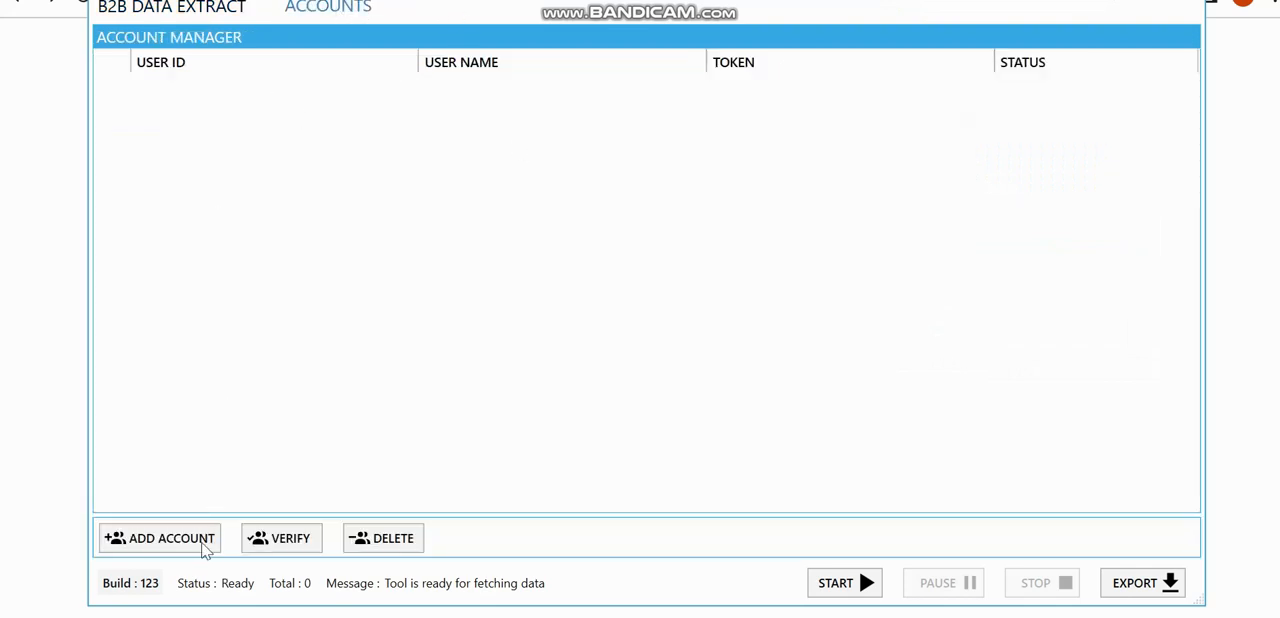
{"action": "left_click", "coordinate": [159, 538]}
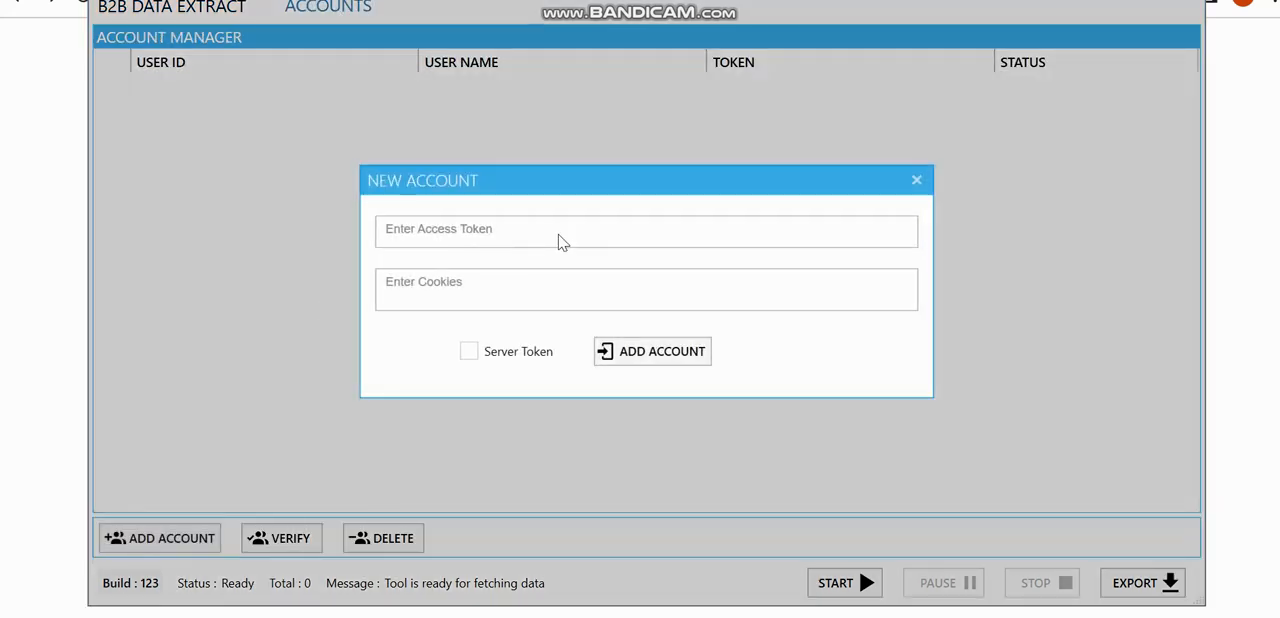
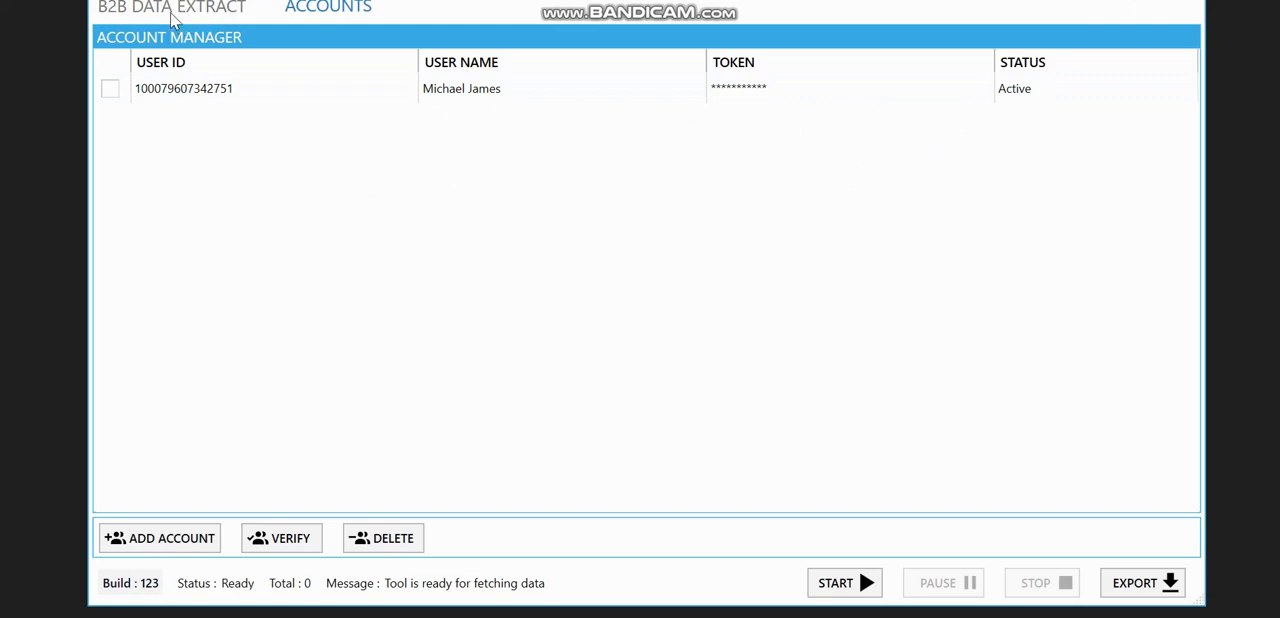
{"action": "left_click", "coordinate": [171, 8]}
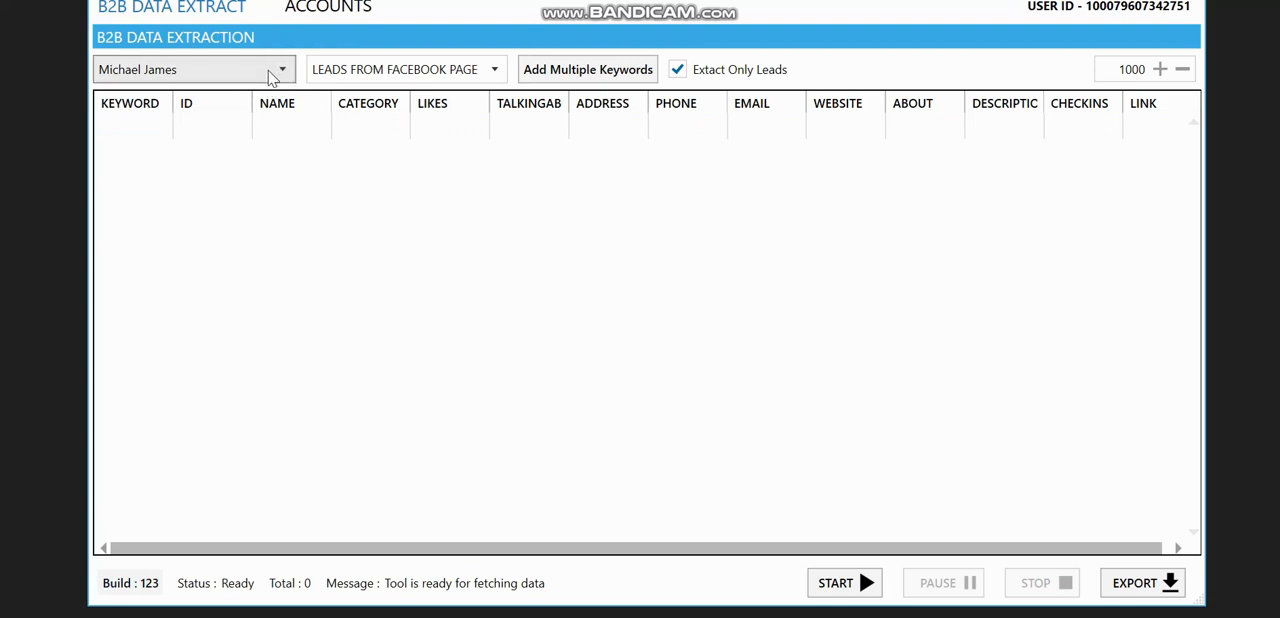
- Choose the added account and enter keywords spamming, email marketing, blasting and sms marketing
{"action": "left_click", "coordinate": [283, 69]}
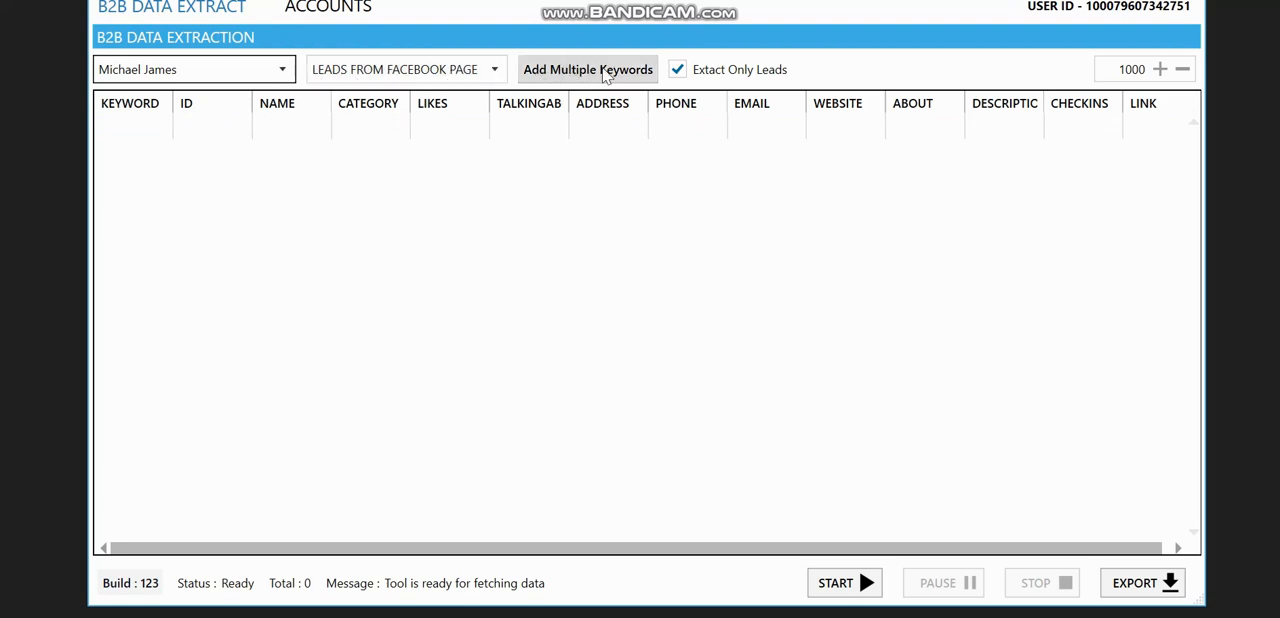
{"action": "left_click", "coordinate": [587, 69]}
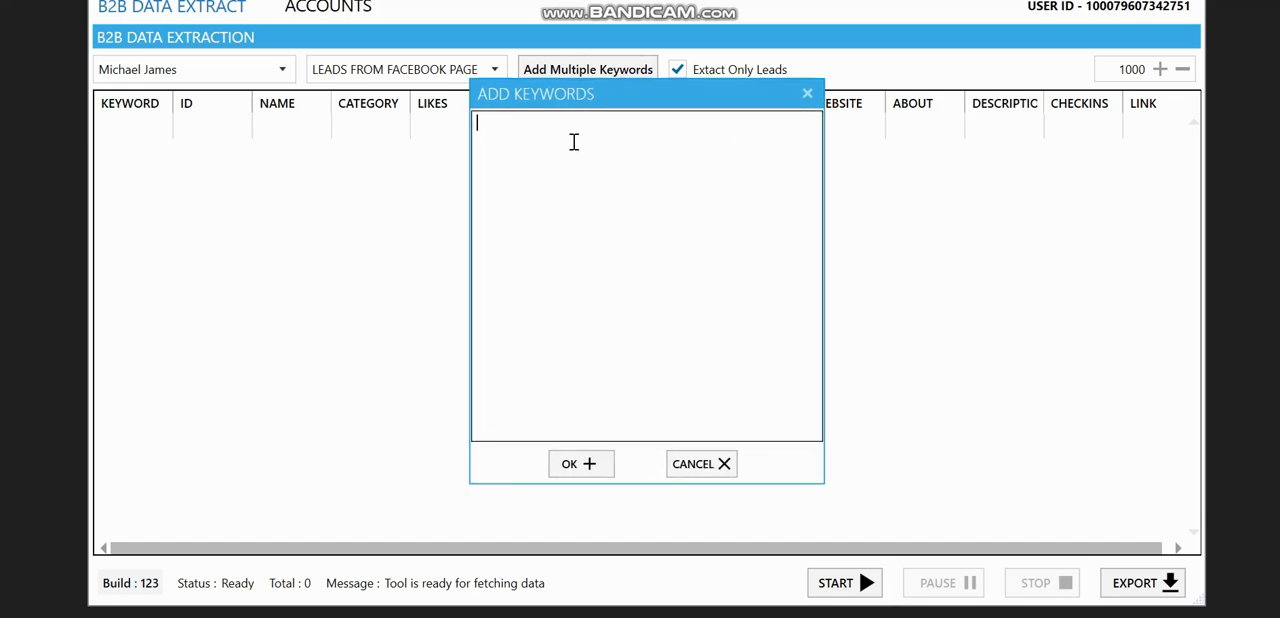
{"action": "type", "text": "spam"}
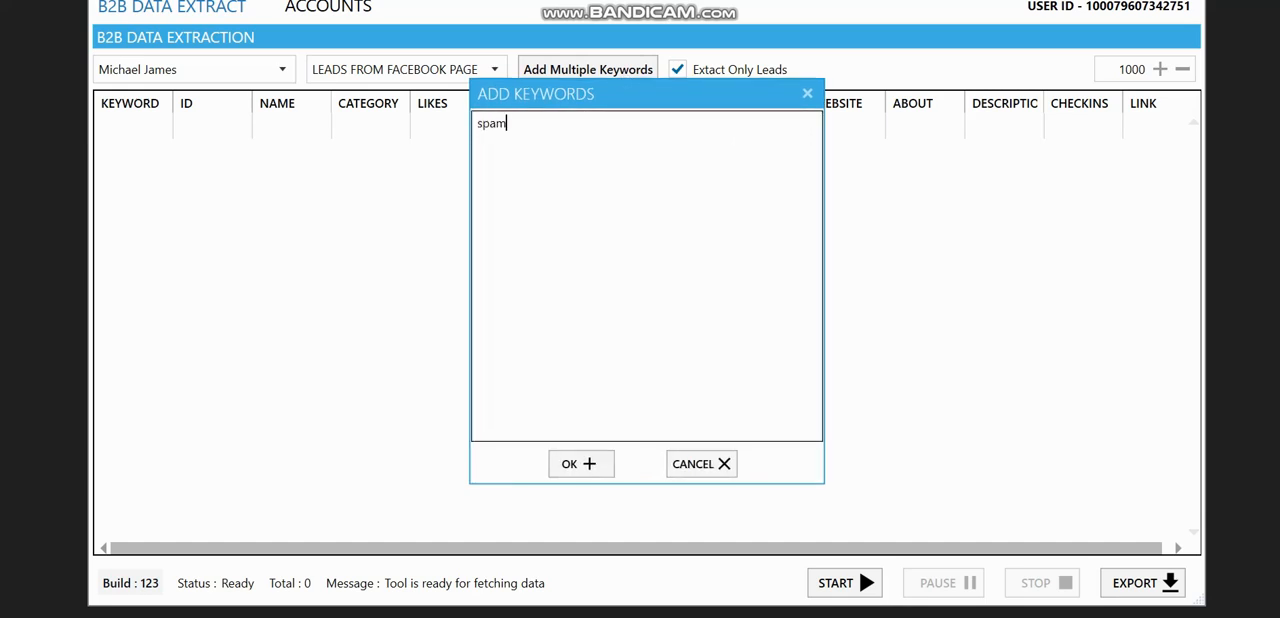
{"action": "type", "text": "ming"}
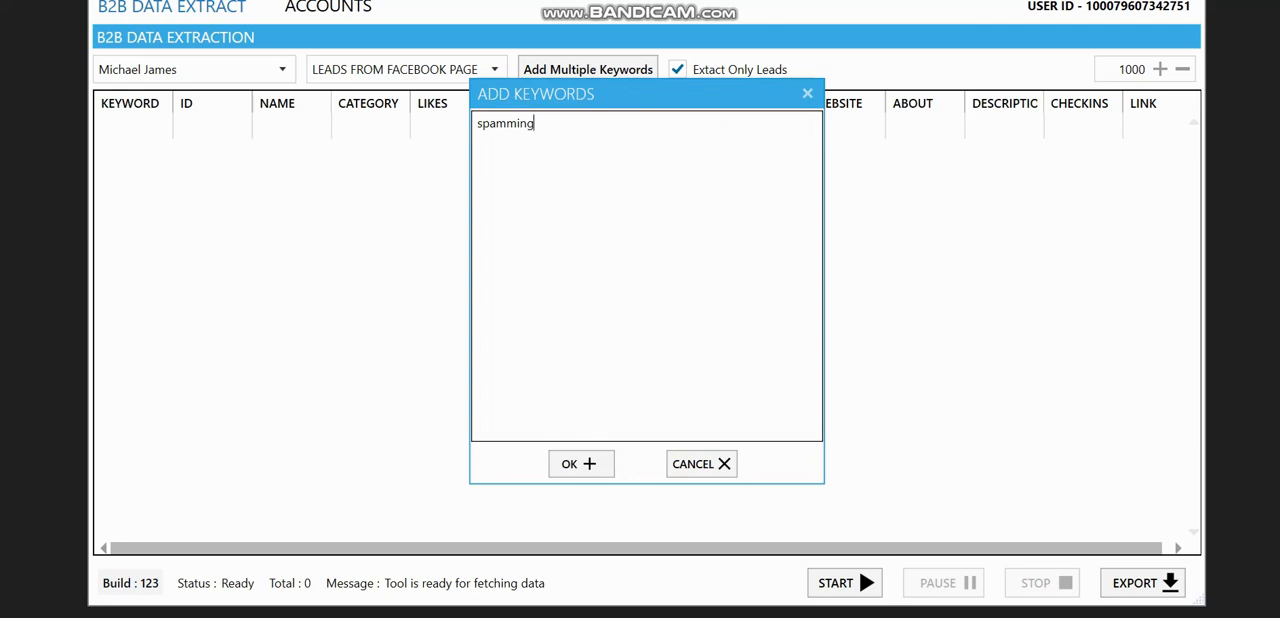
{"action": "key", "text": "enter"}
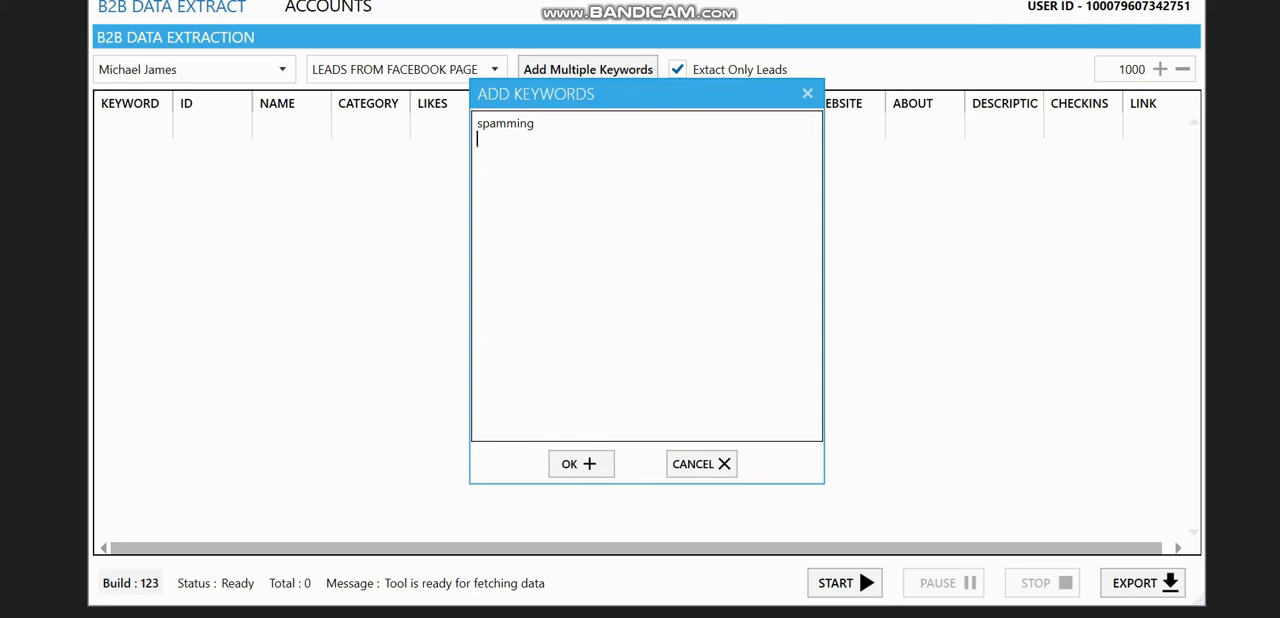
{"action": "type", "text": "email mar"}
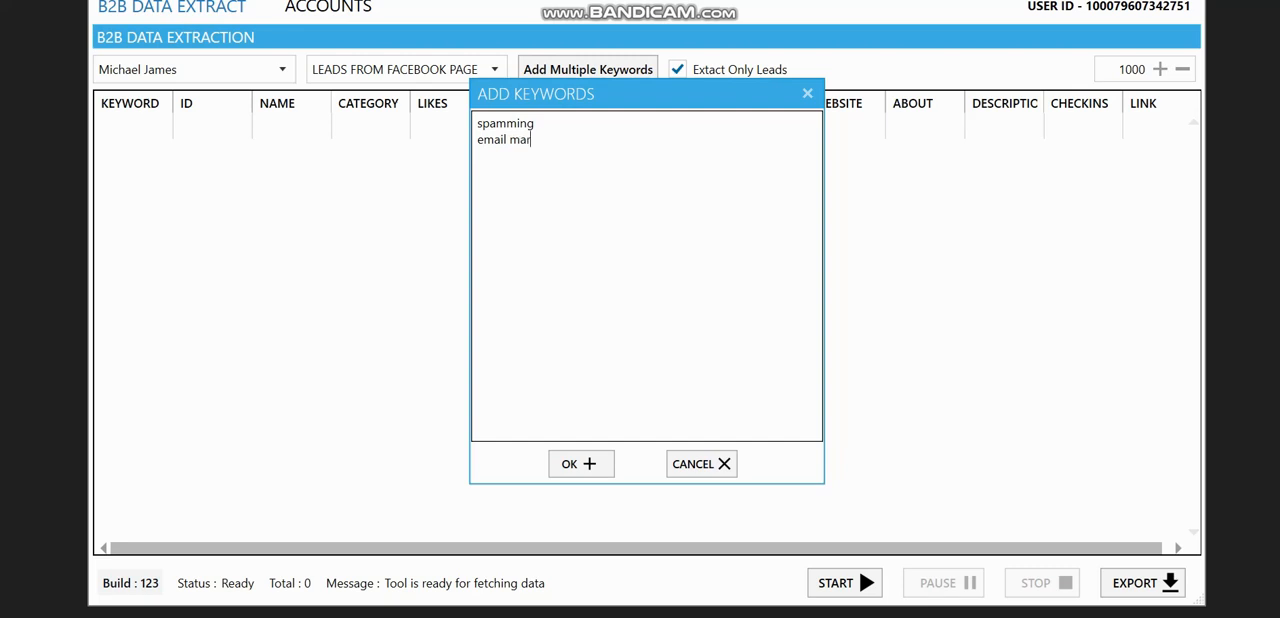
{"action": "type", "text": "keting"}
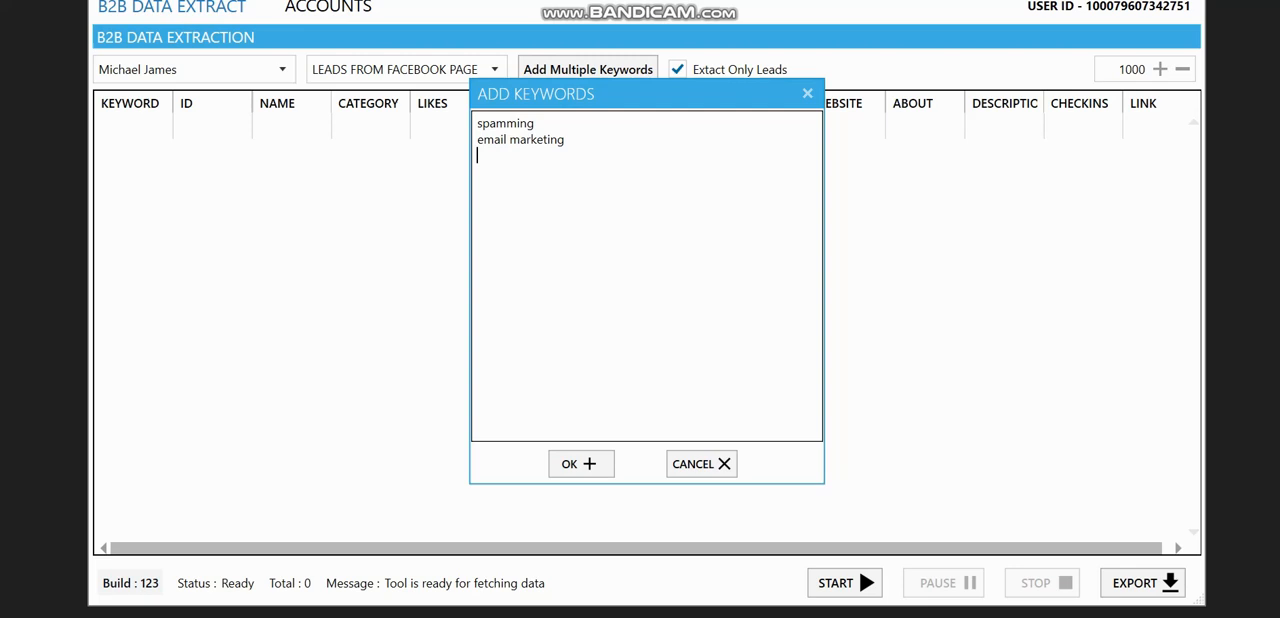
{"action": "type", "text": "blasting"}
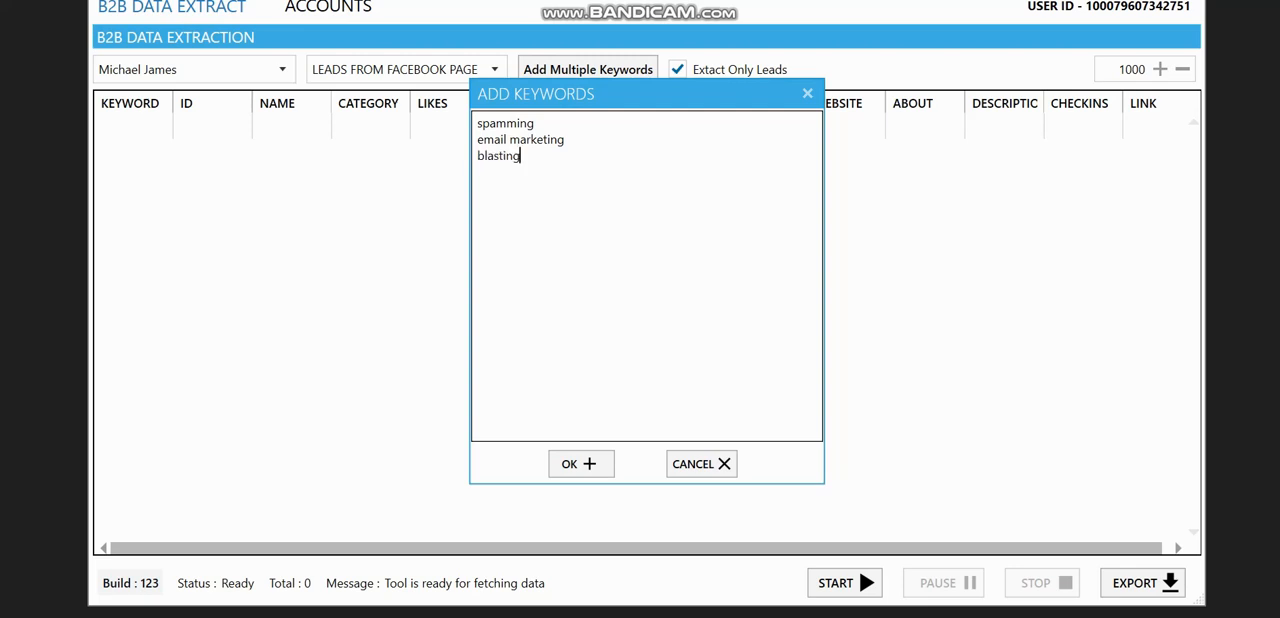
{"action": "type", "text": "sms ma"}
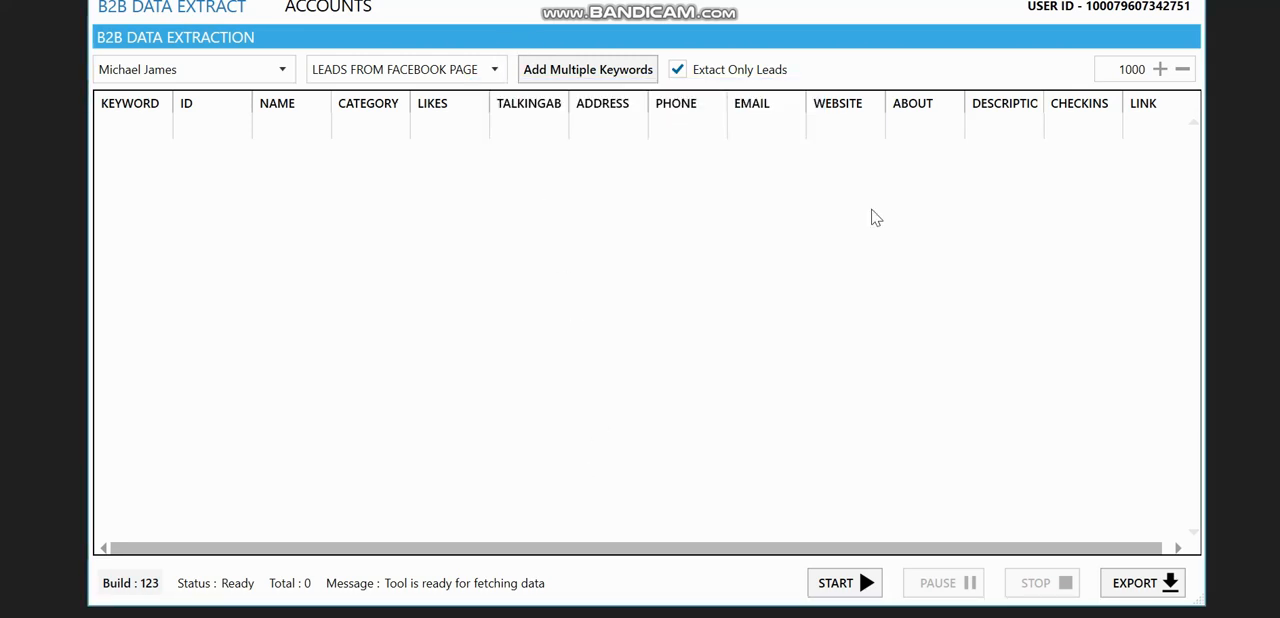
- Raise the lead count limit to 10000
{"action": "left_click", "coordinate": [1140, 69]}
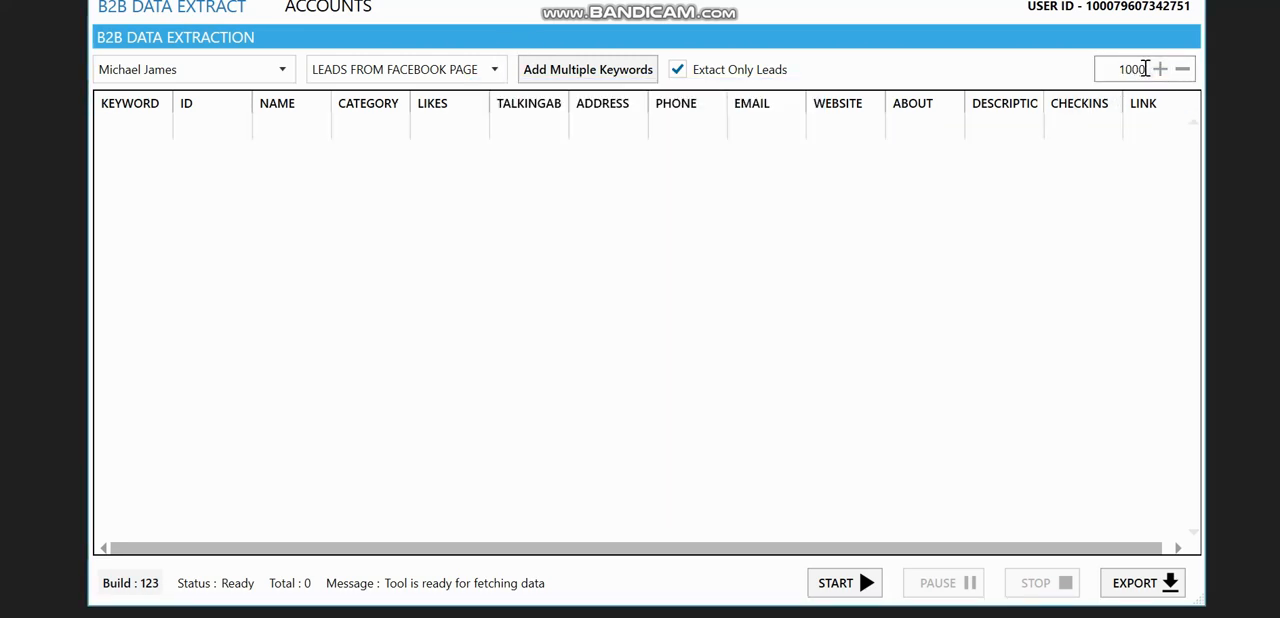
{"action": "left_click", "coordinate": [1160, 69]}
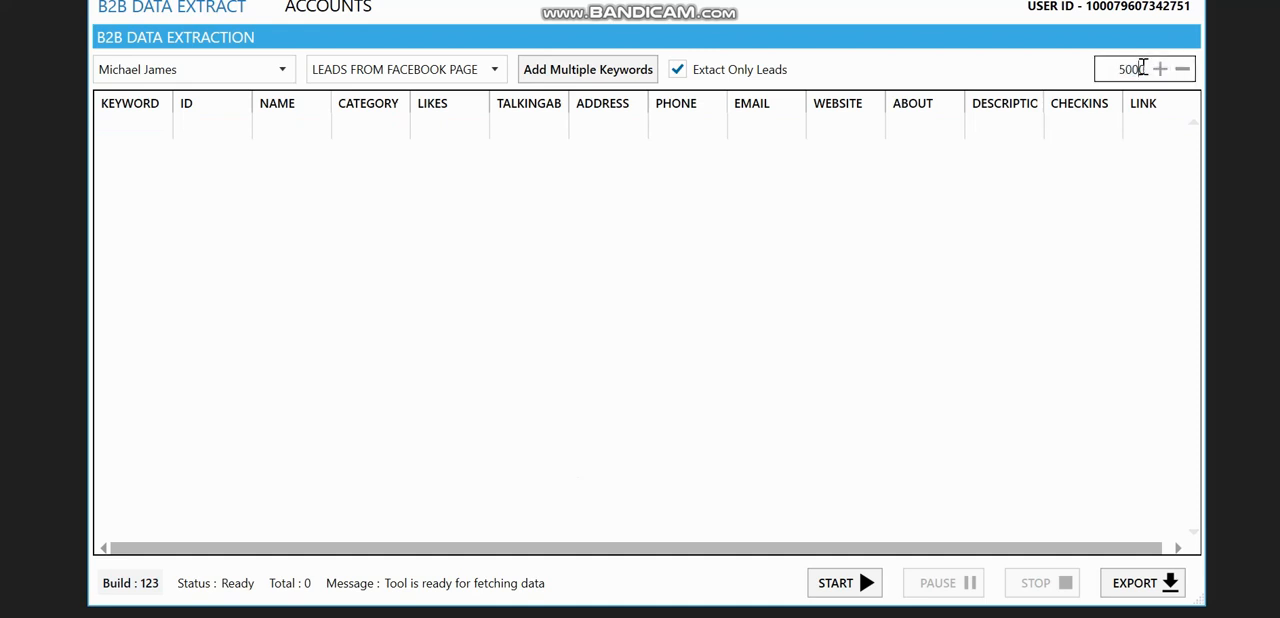
{"action": "type", "text": "100"}
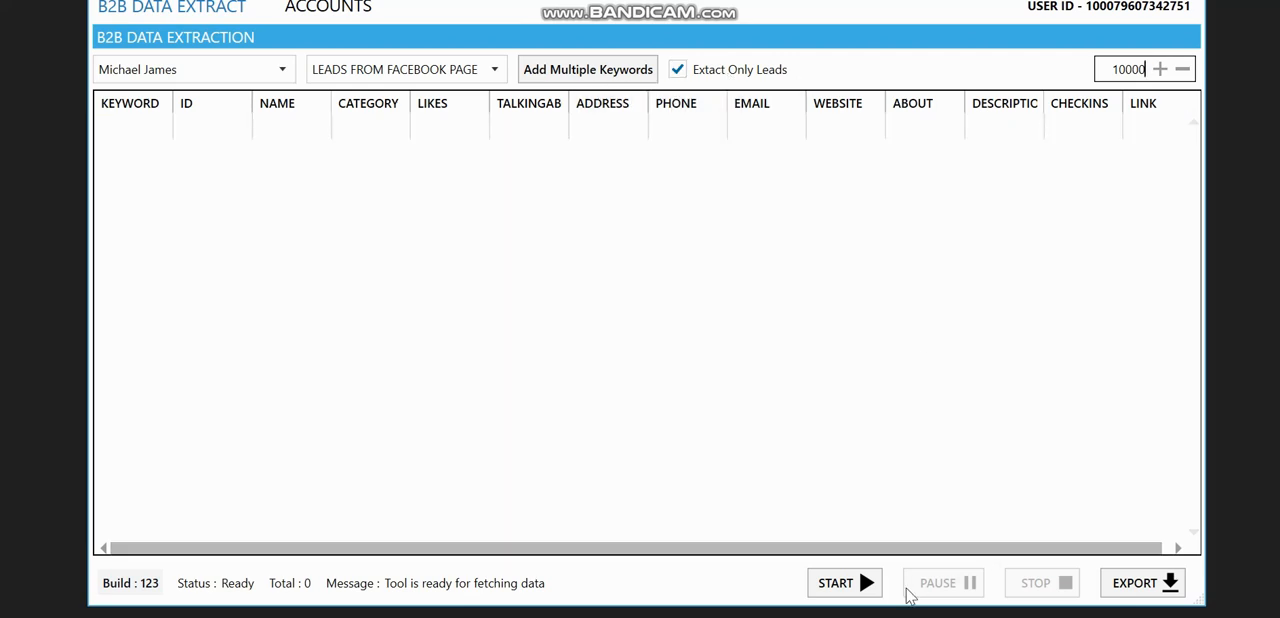
- Run the Facebook page lead extraction, review the incoming rows, then stop it
{"action": "left_click", "coordinate": [844, 582]}
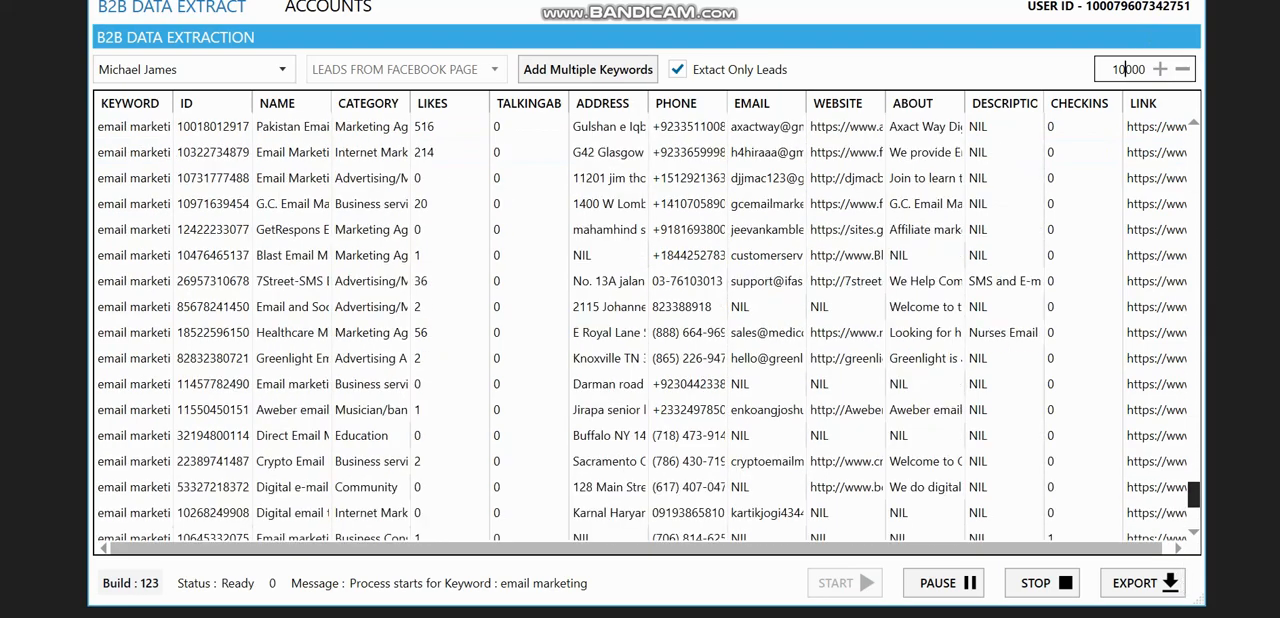
{"action": "scroll", "scroll_direction": "down", "scroll_amount": 3}
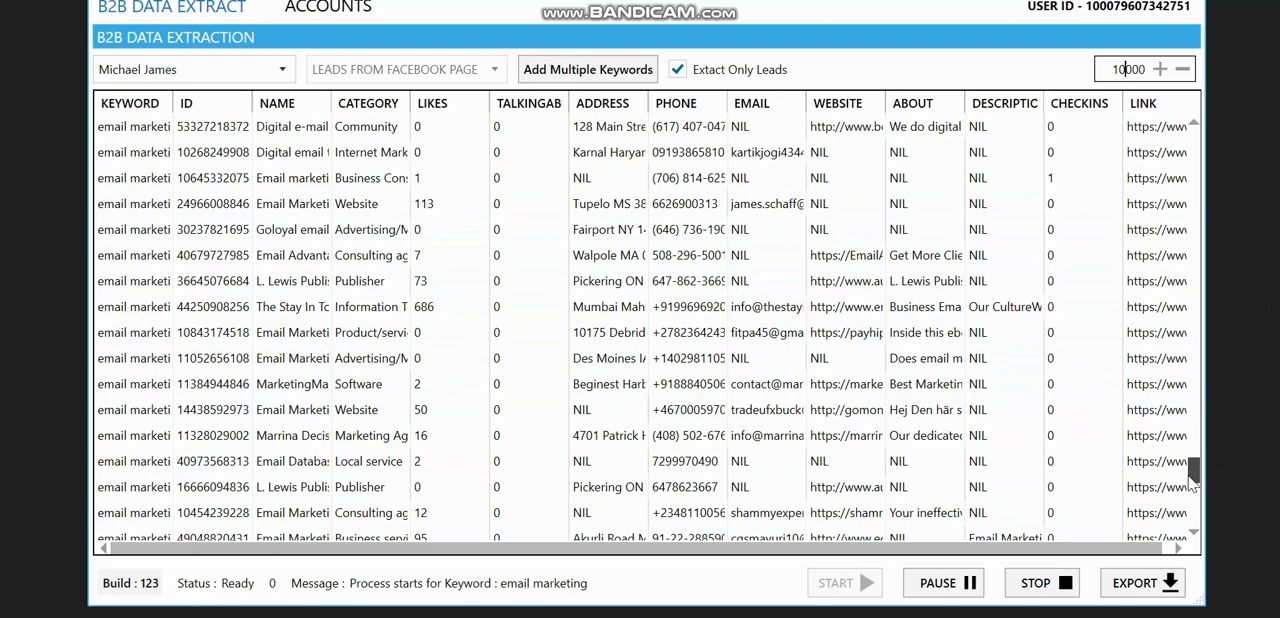
{"action": "scroll", "scroll_direction": "down", "scroll_amount": 3}
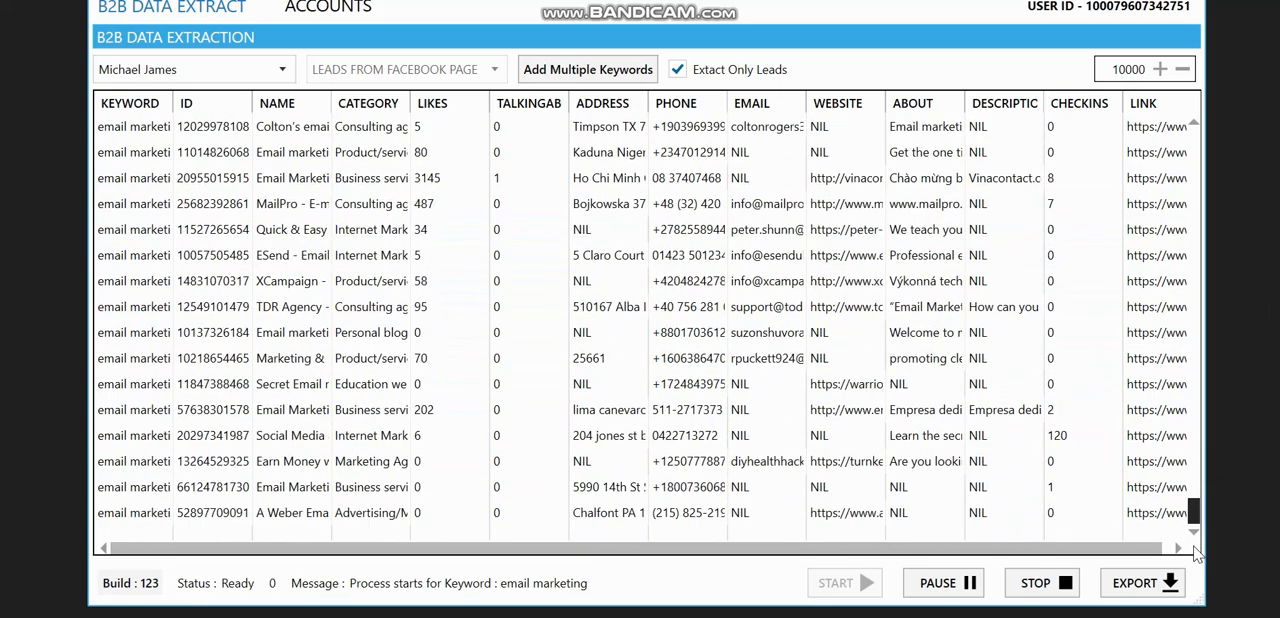
{"action": "scroll", "scroll_direction": "down", "scroll_amount": 3}
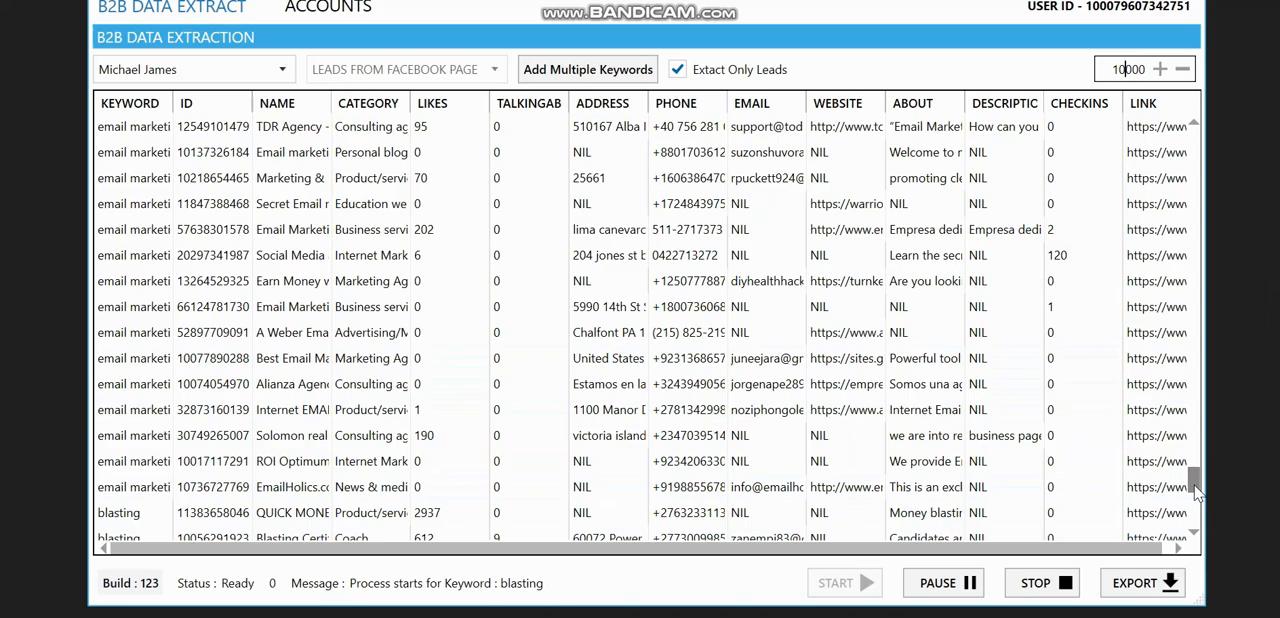
{"action": "scroll", "scroll_direction": "down", "scroll_amount": 3}
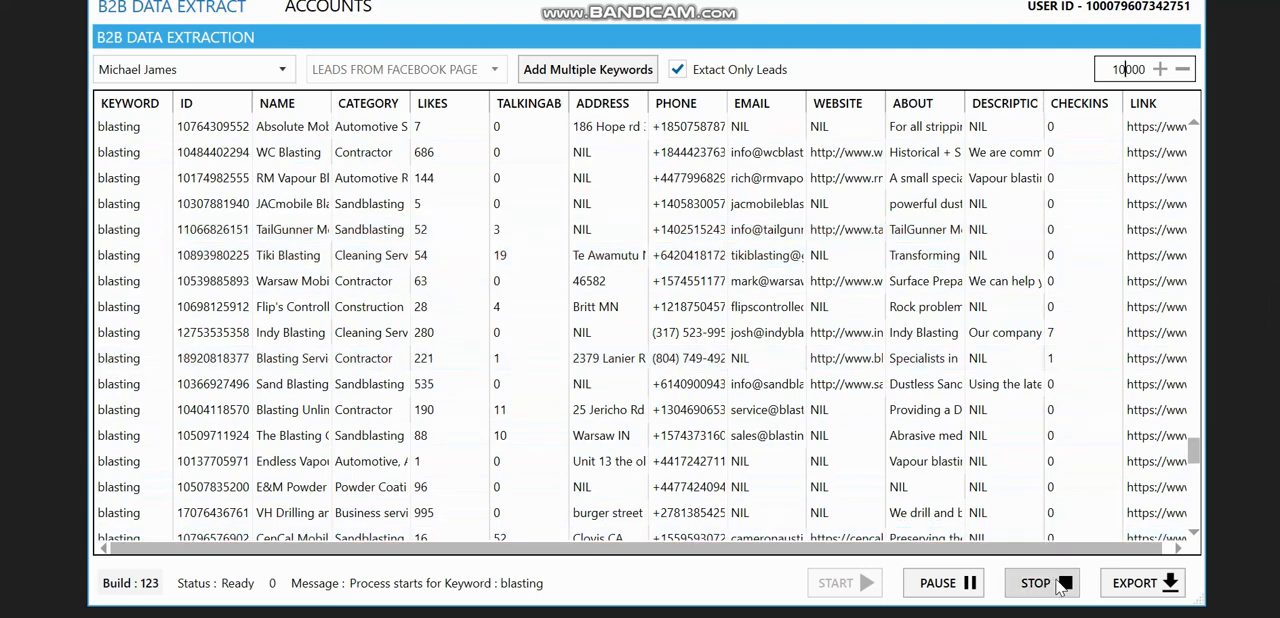
{"action": "left_click", "coordinate": [1041, 582]}
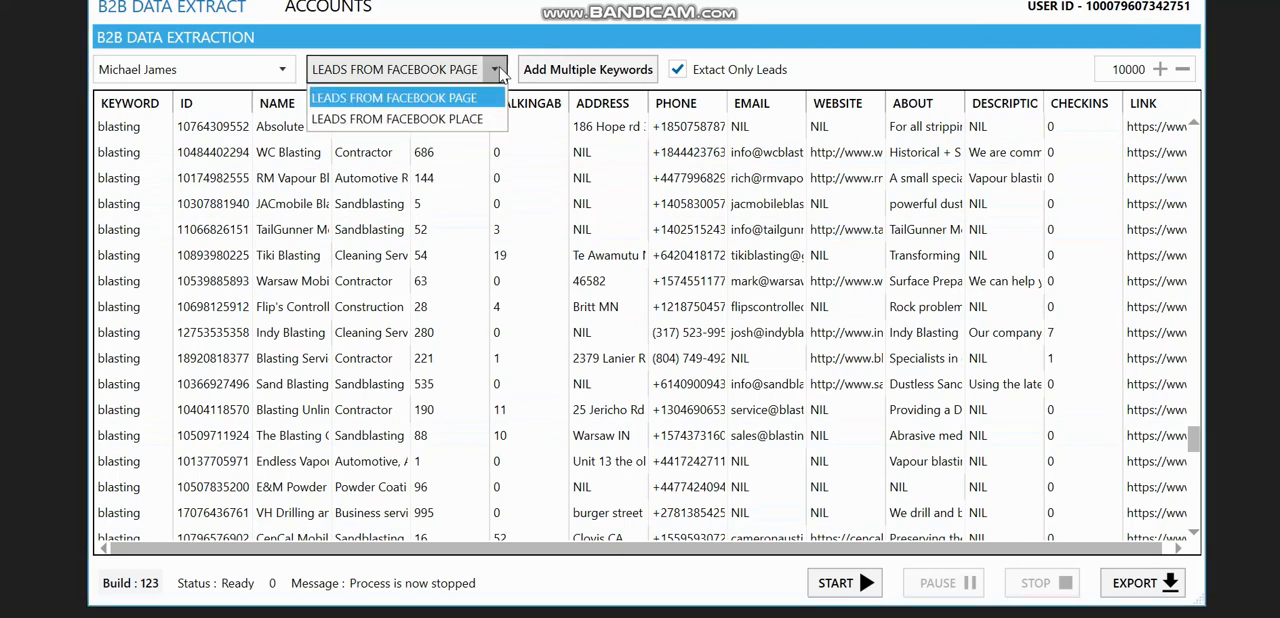
- Switch to Facebook place leads, keep the four keywords, set location USA and start extracting
{"action": "left_click", "coordinate": [394, 97]}
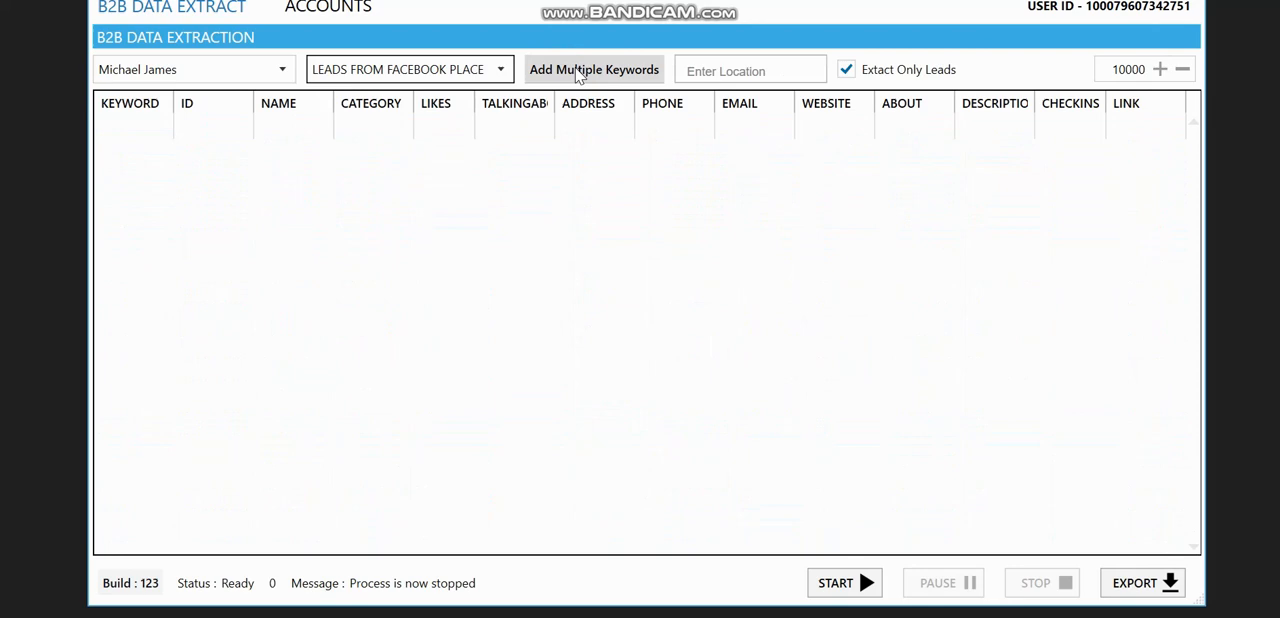
{"action": "left_click", "coordinate": [593, 69]}
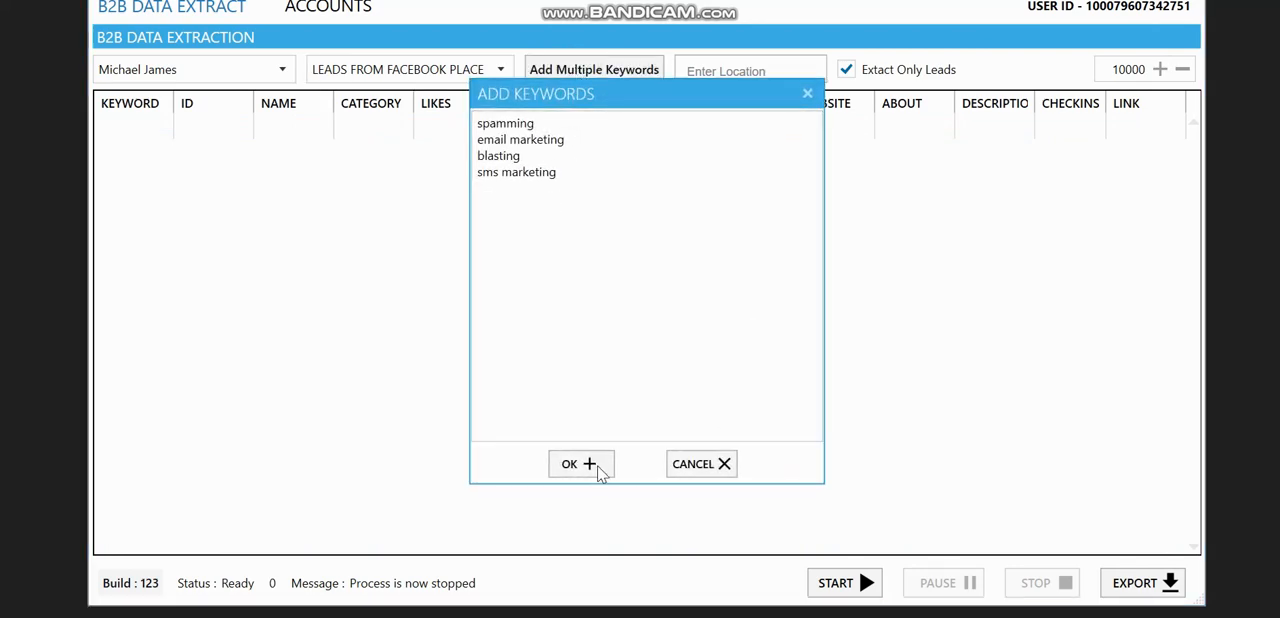
{"action": "left_click", "coordinate": [578, 463]}
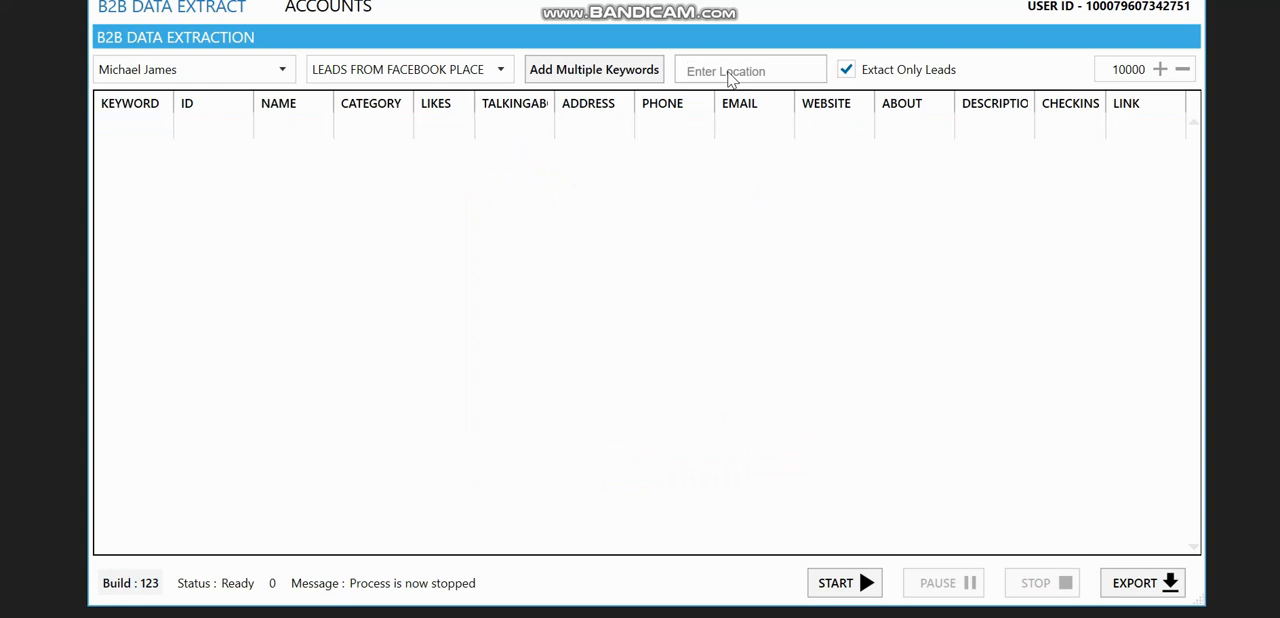
{"action": "type", "text": "US"}
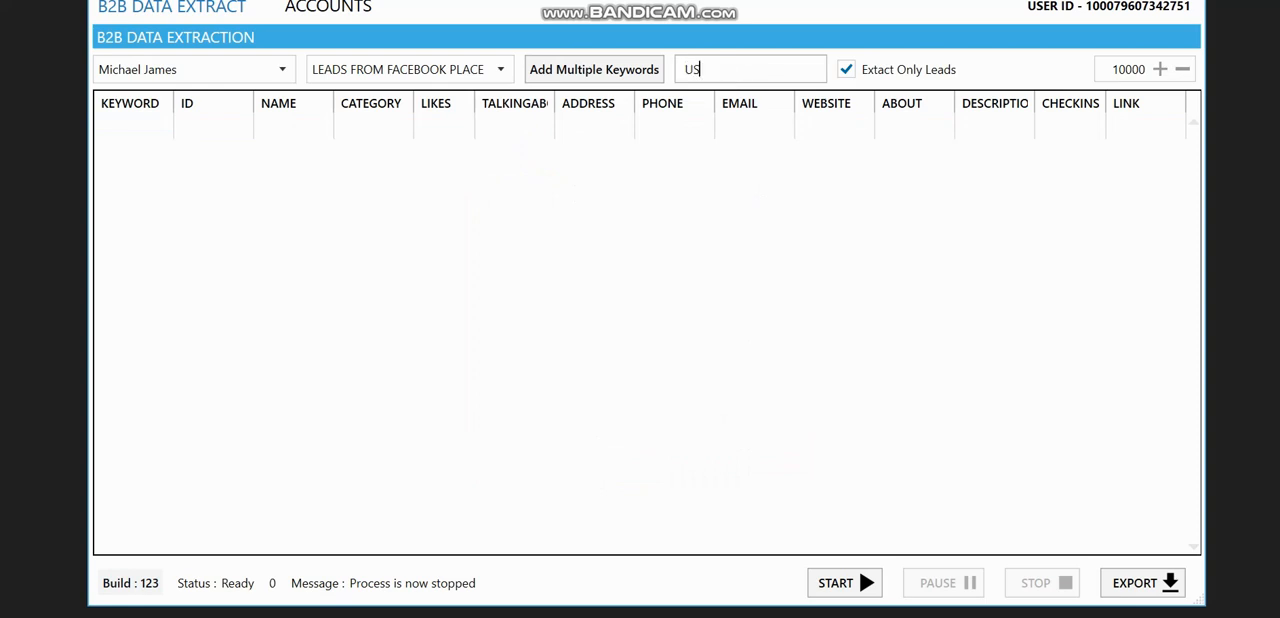
{"action": "type", "text": "A"}
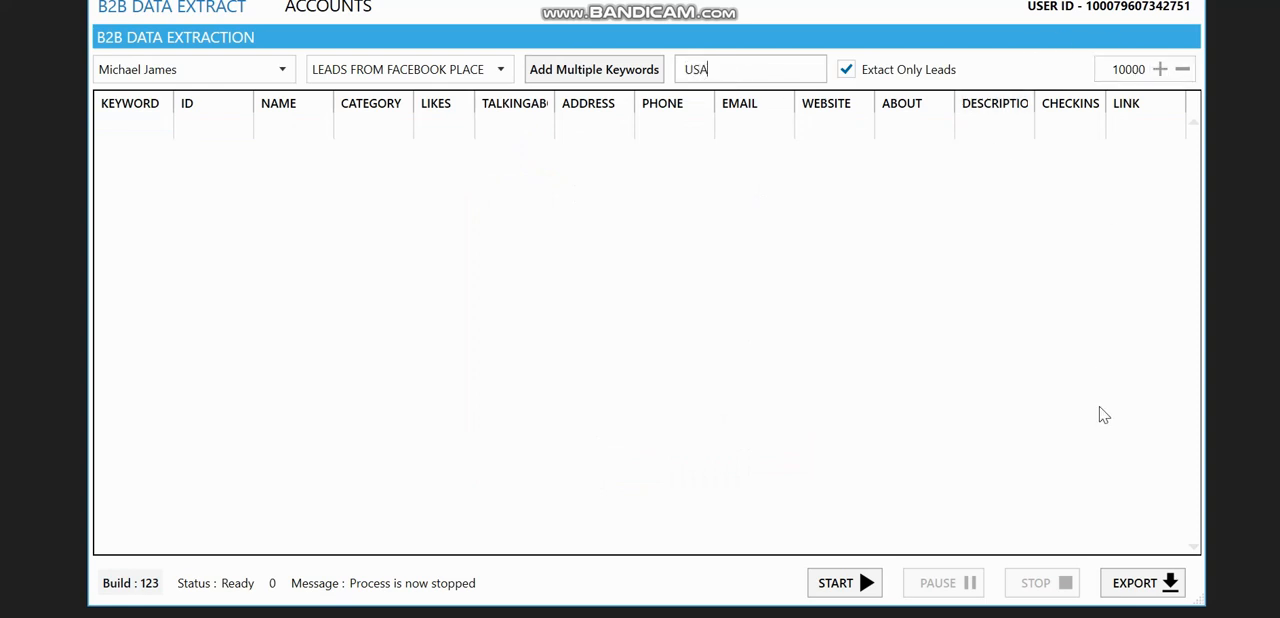
{"action": "left_click", "coordinate": [844, 582]}
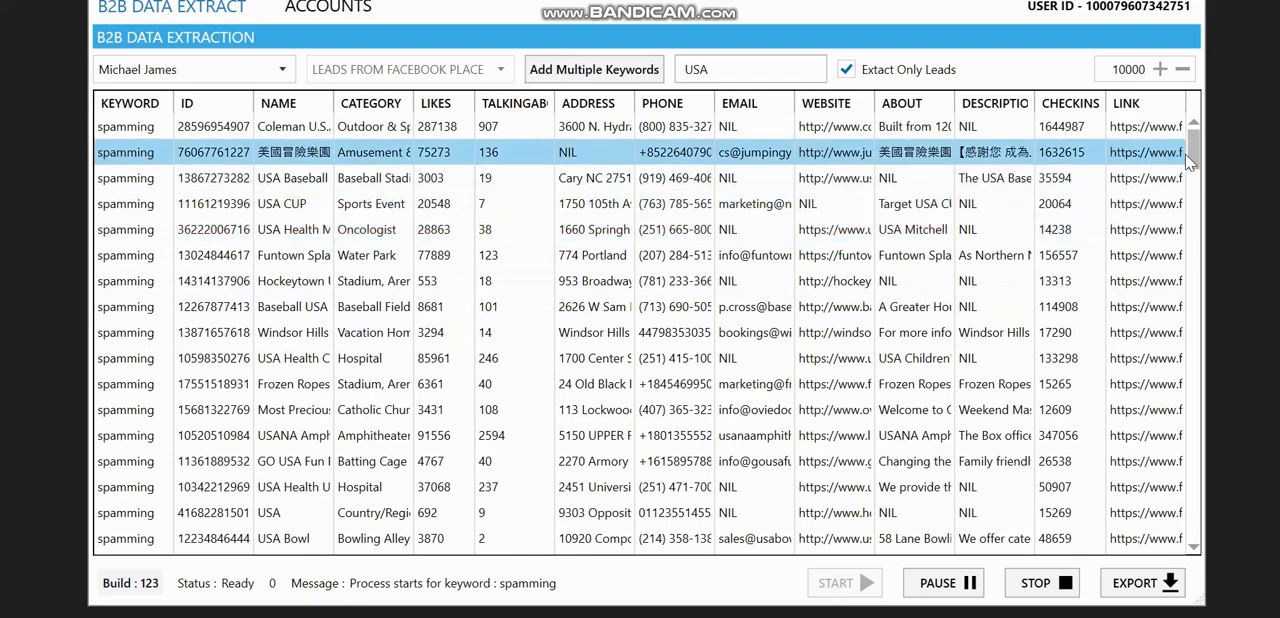
- Review the incoming USA place leads, stop the extraction and select the Hockeytown lead
{"action": "scroll", "scroll_direction": "down", "scroll_amount": 3}
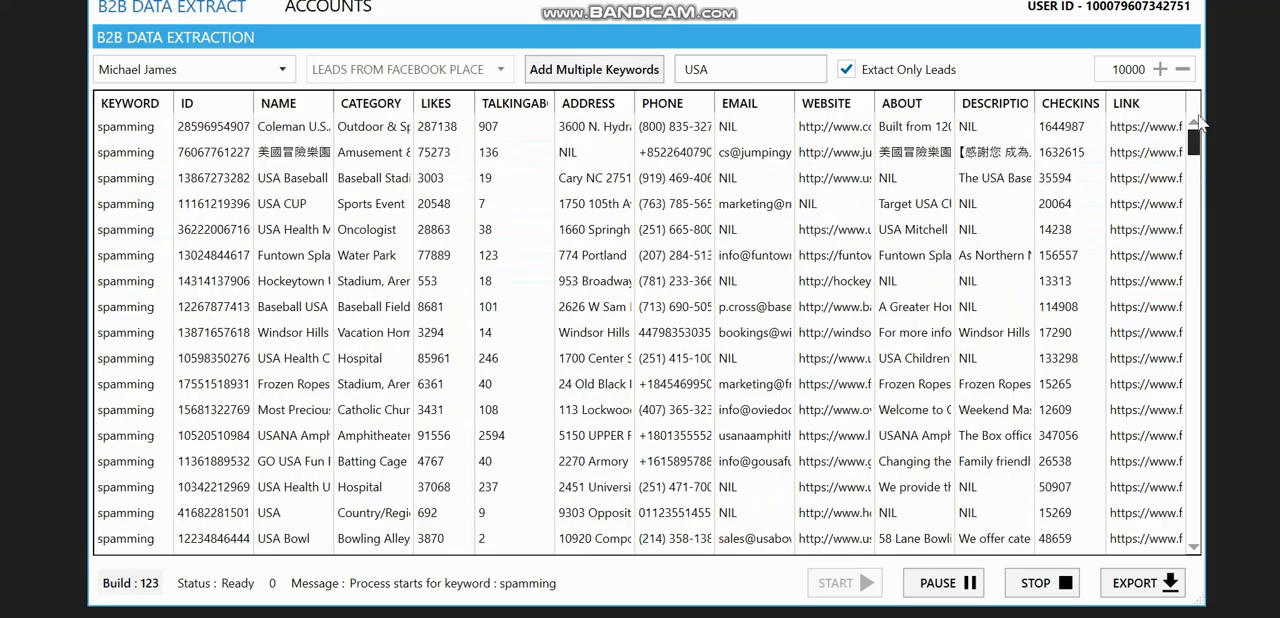
{"action": "mouse_move", "coordinate": [1215, 157]}
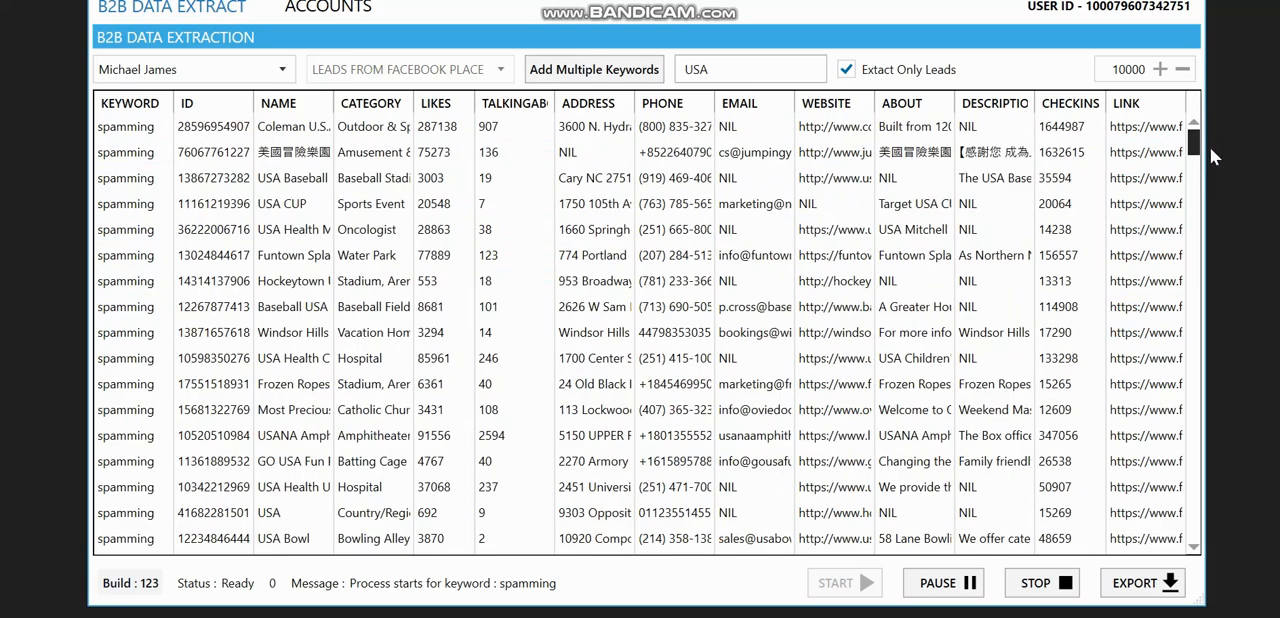
{"action": "scroll", "scroll_direction": "down", "scroll_amount": 3}
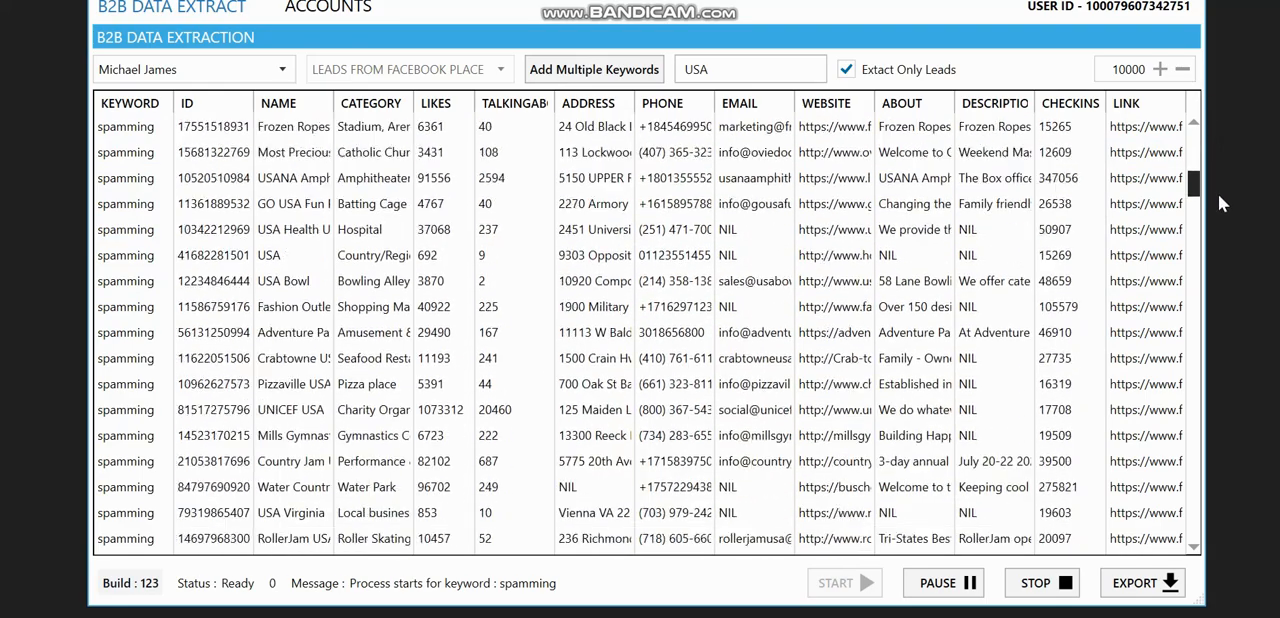
{"action": "scroll", "scroll_direction": "down", "scroll_amount": 3}
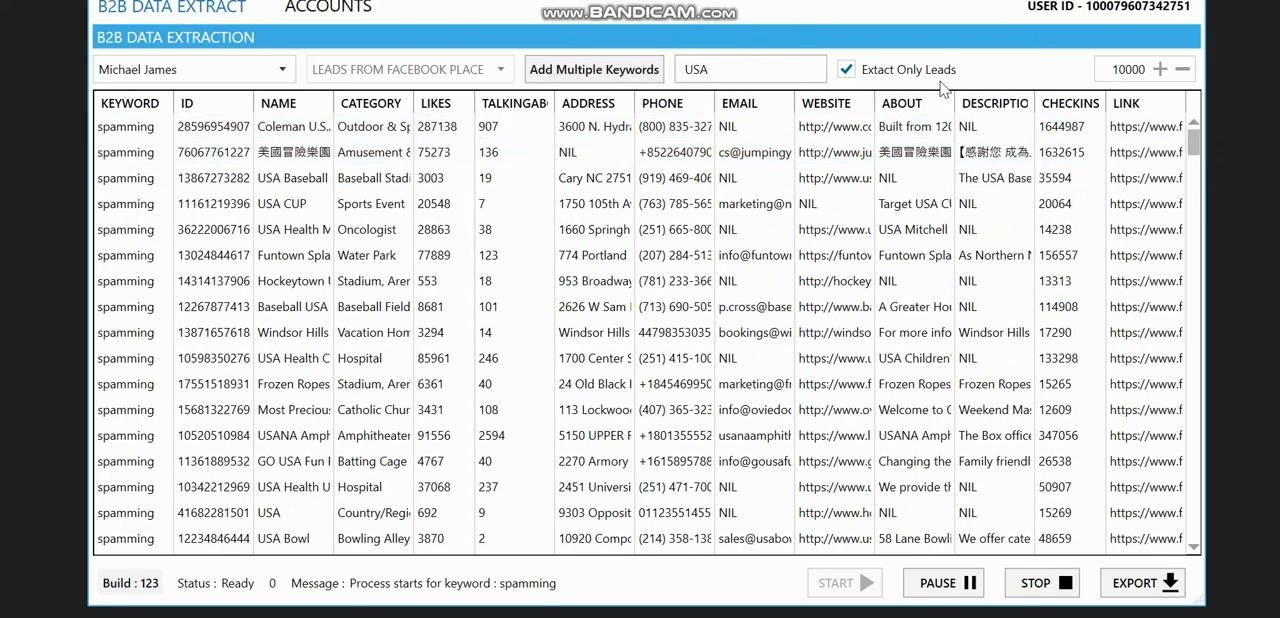
{"action": "left_click", "coordinate": [1041, 582]}
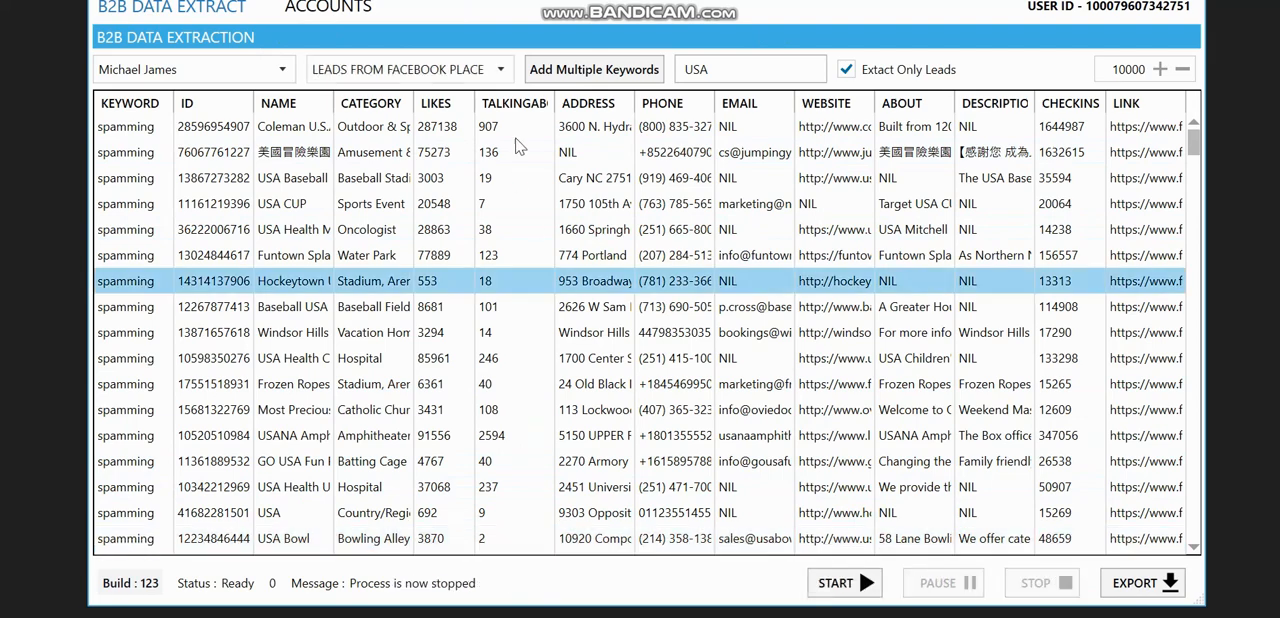
{"action": "left_click", "coordinate": [754, 152]}
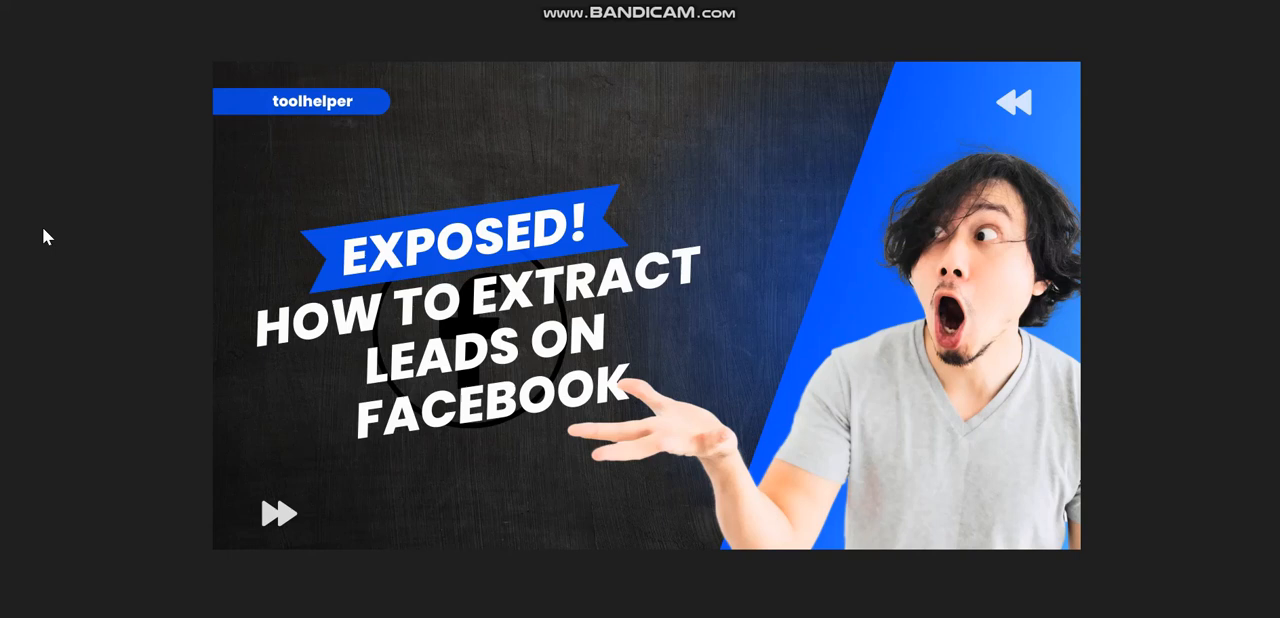
{"action": "mouse_move", "coordinate": [481, 178]}
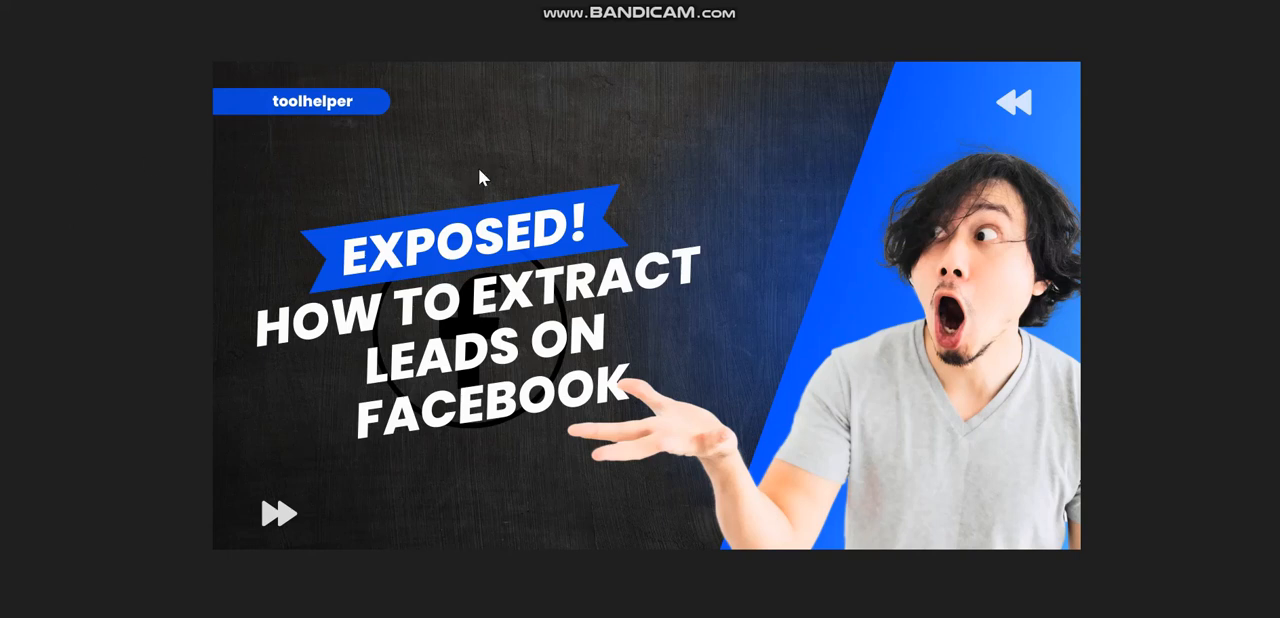